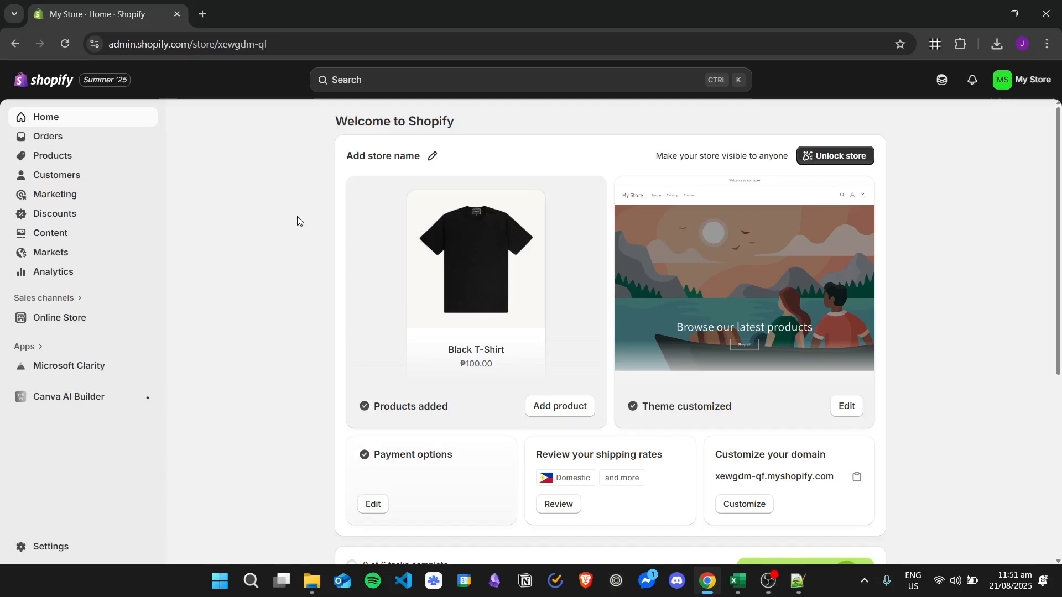
mouse_move(284, 225)
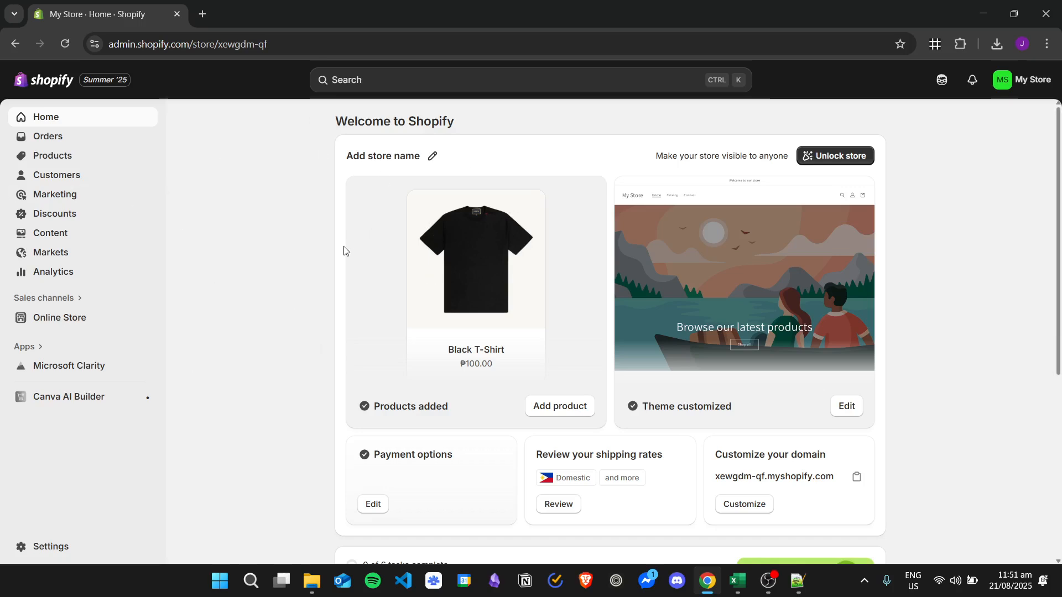
mouse_move(292, 244)
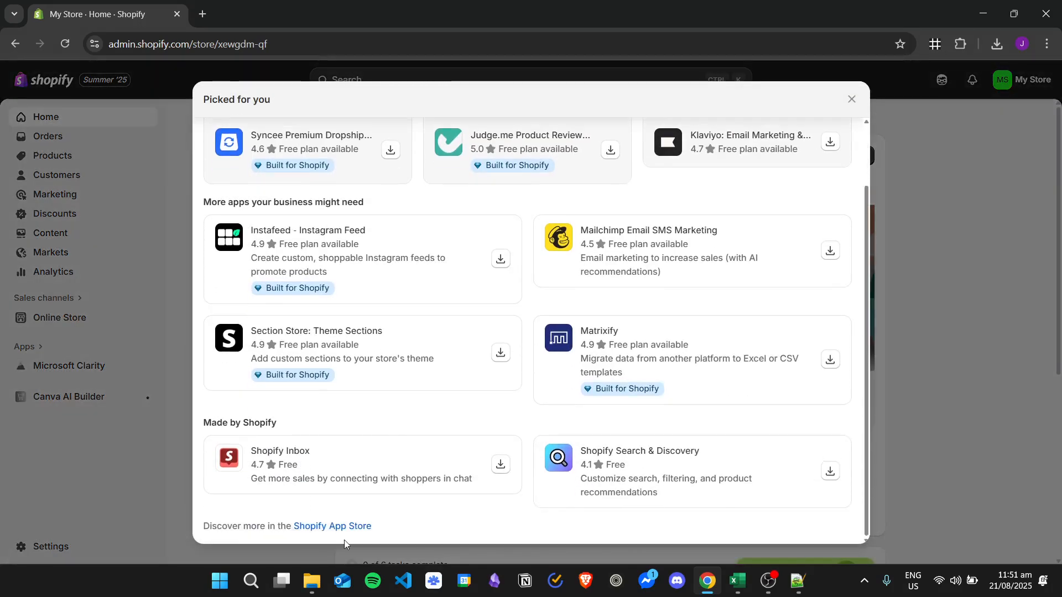
mouse_move(350, 528)
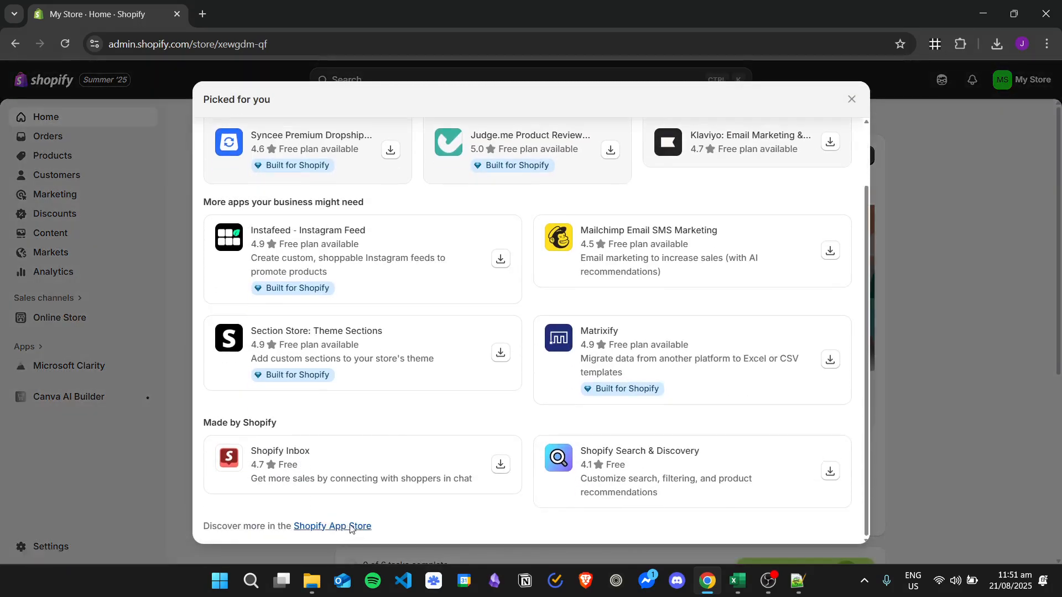
Step: Search the Shopify App Store for 'waitlist' and browse the 48 matching apps
left_click(332, 526)
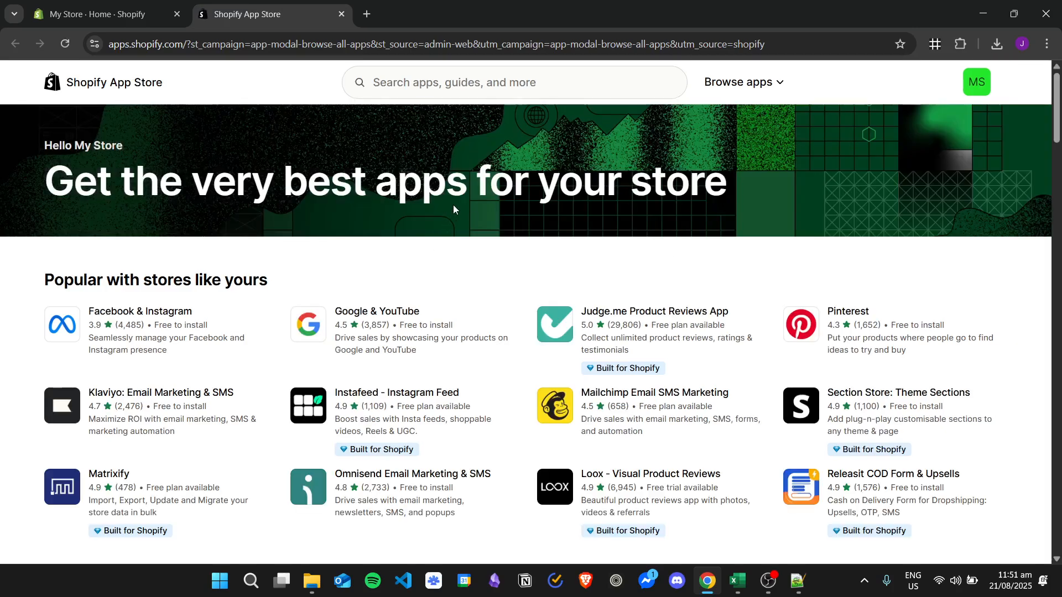
left_click(515, 82)
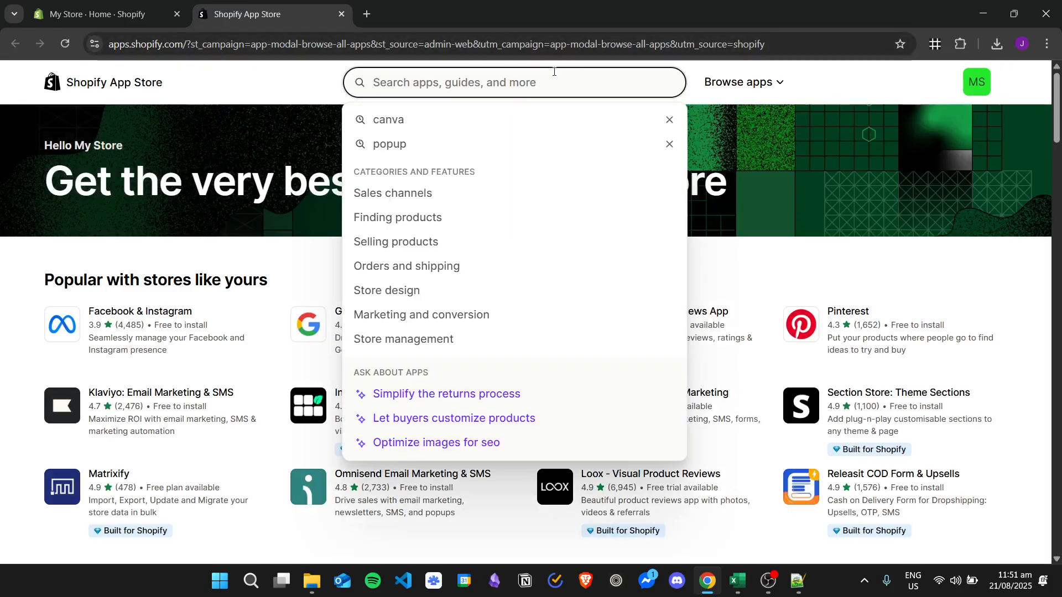
type("waitlist")
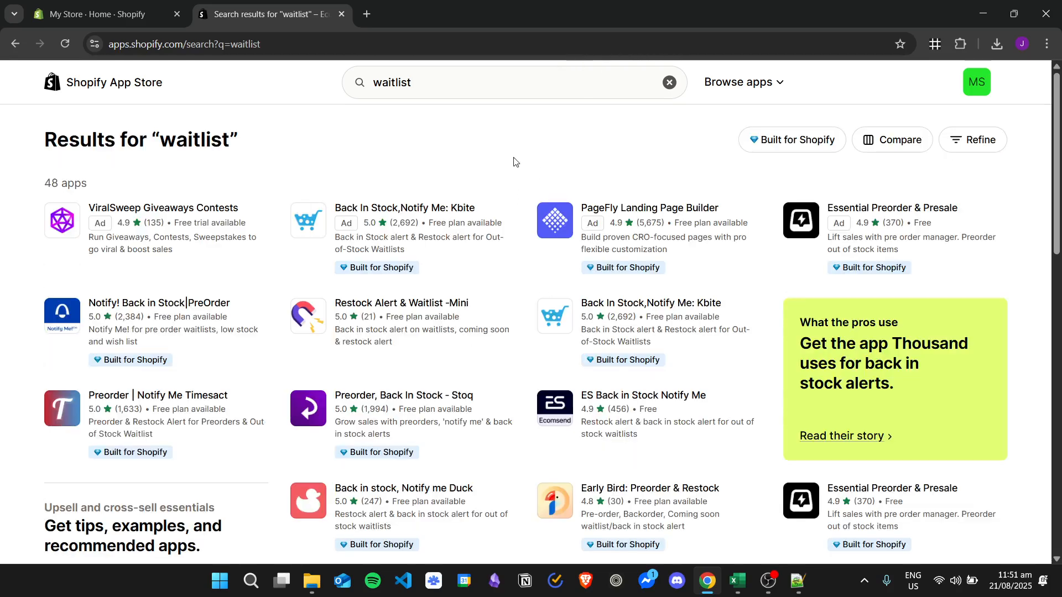
scroll("down", 3)
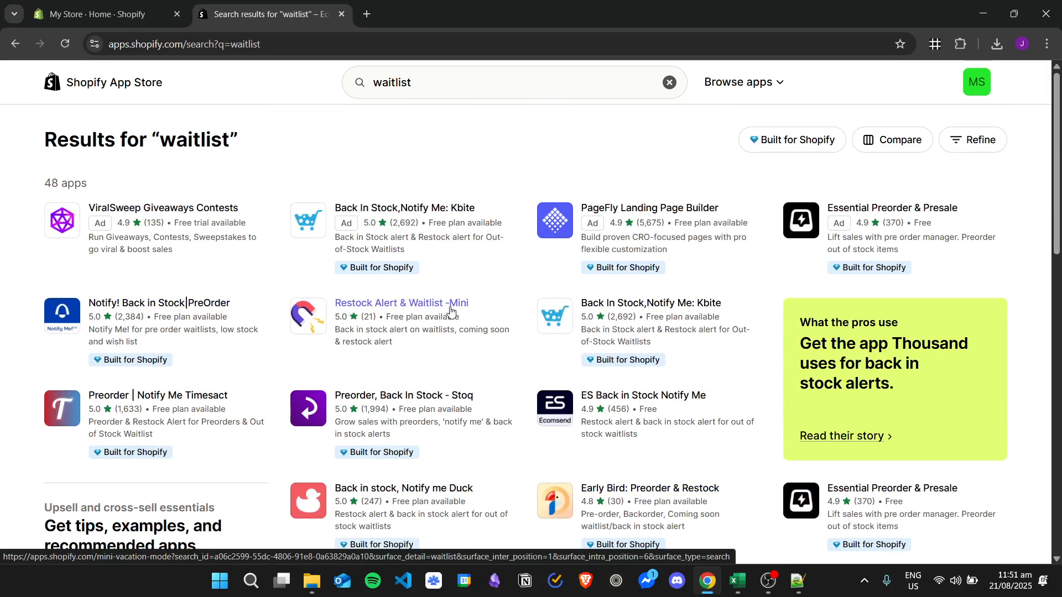
Step: Install Restock Alert & Waitlist -Mini and grant its requested data permissions
left_click(401, 303)
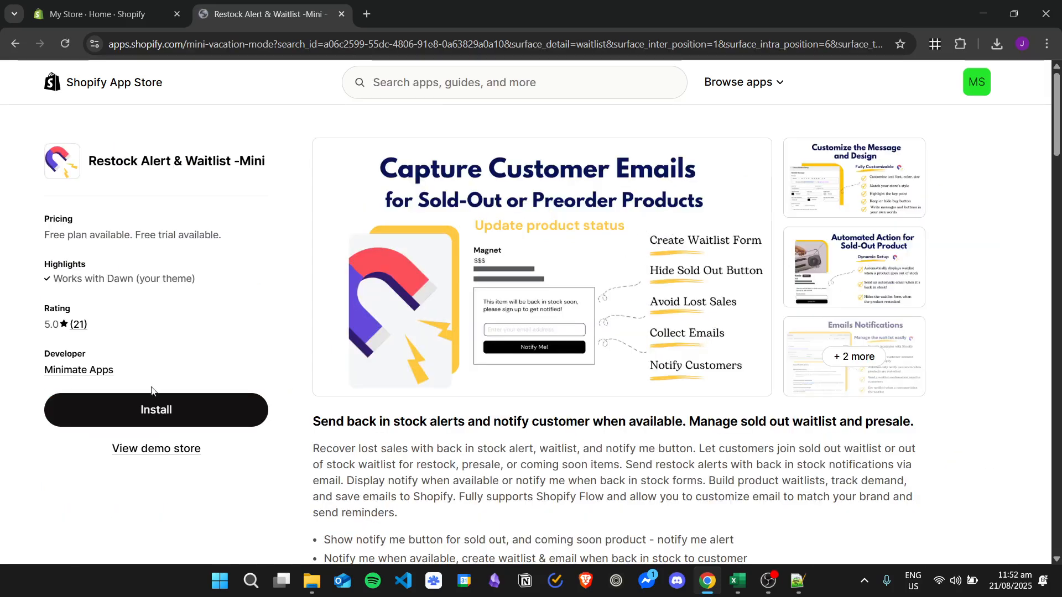
left_click(155, 410)
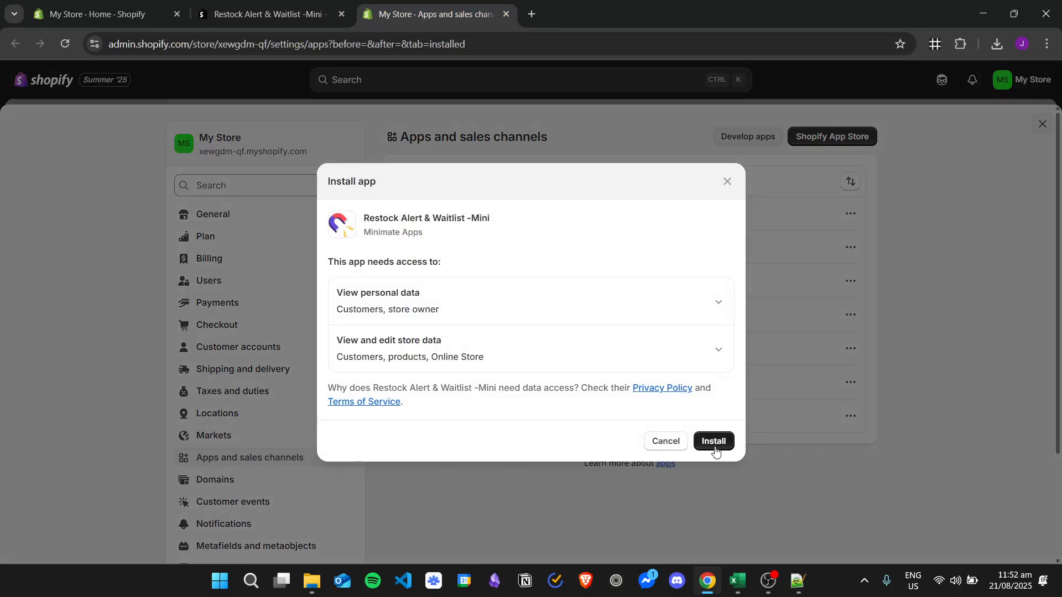
left_click(712, 441)
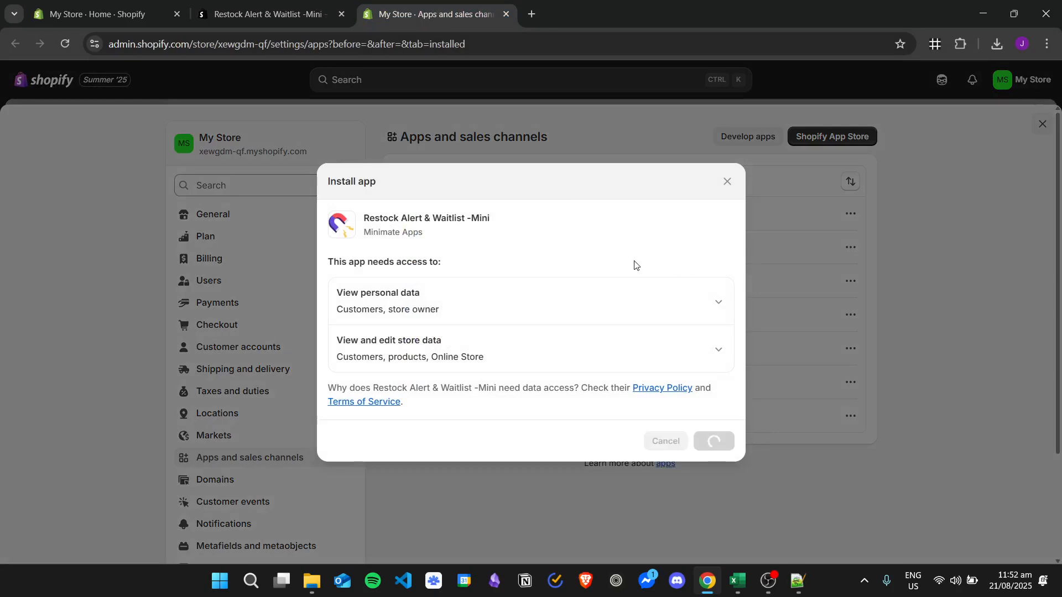
left_click(712, 450)
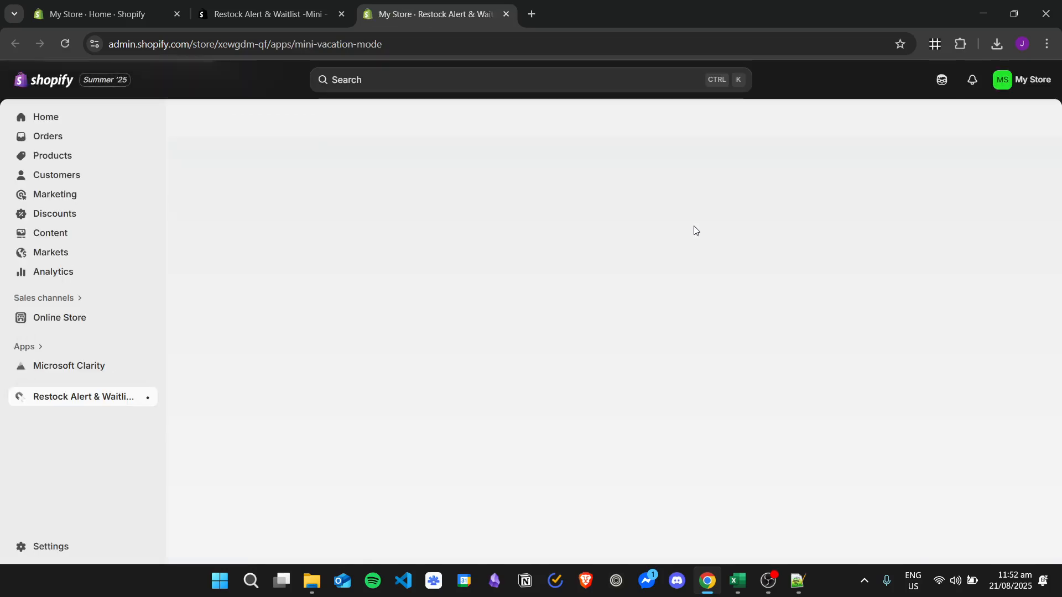
mouse_move(538, 328)
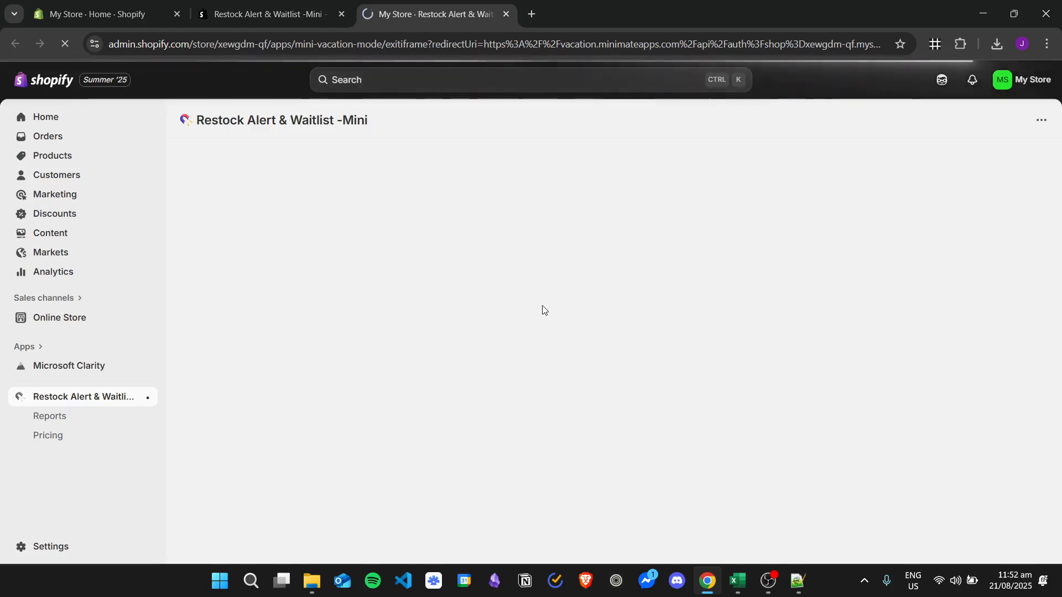
Step: Browse the waitlist app's pricing plans, staying on the free Starter plan
left_click(47, 435)
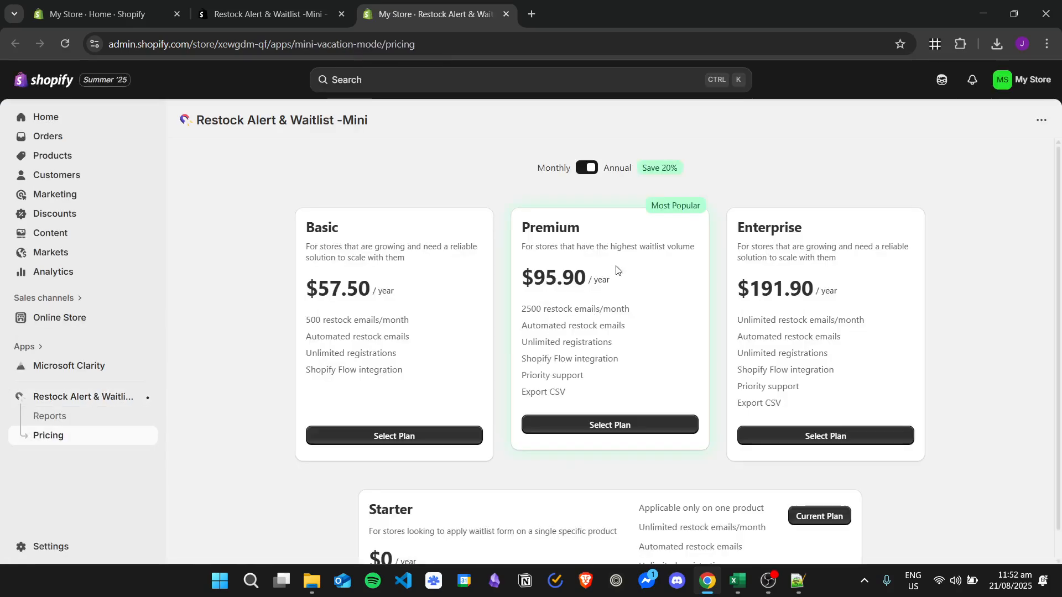
scroll("down", 3)
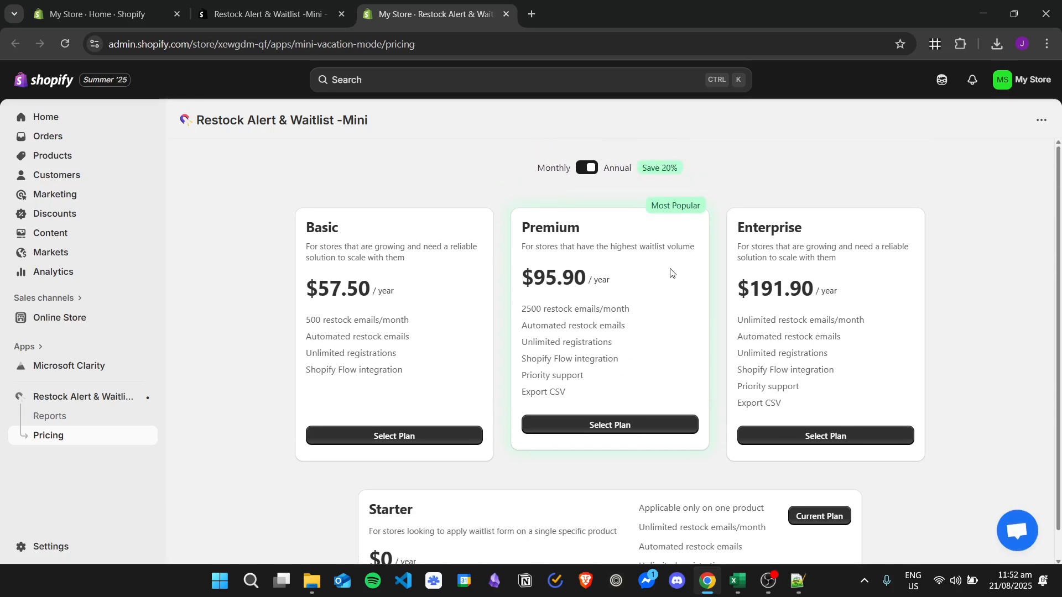
mouse_move(651, 353)
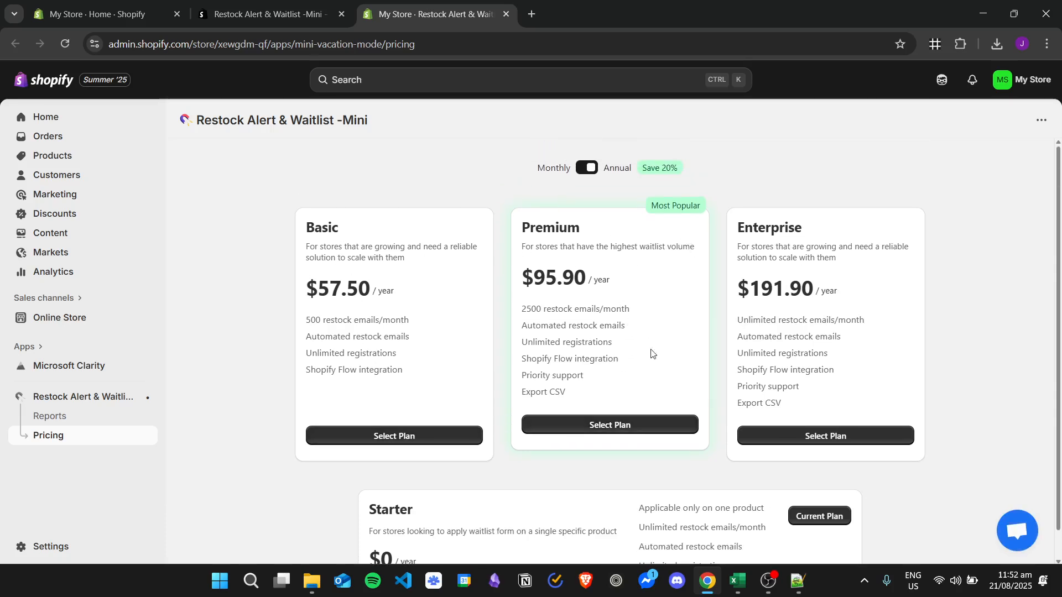
scroll("down", 3)
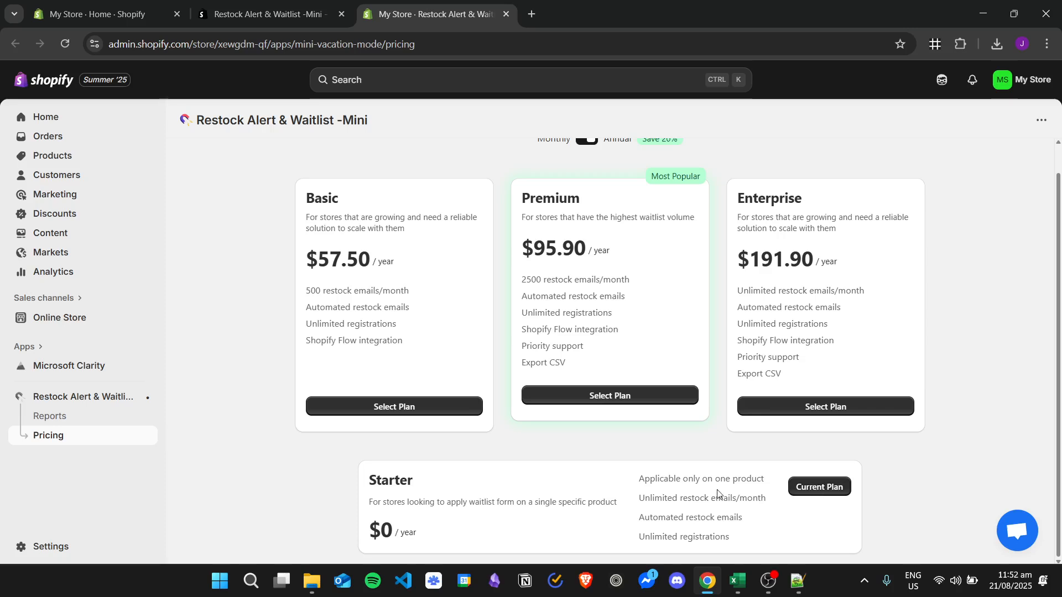
mouse_move(588, 527)
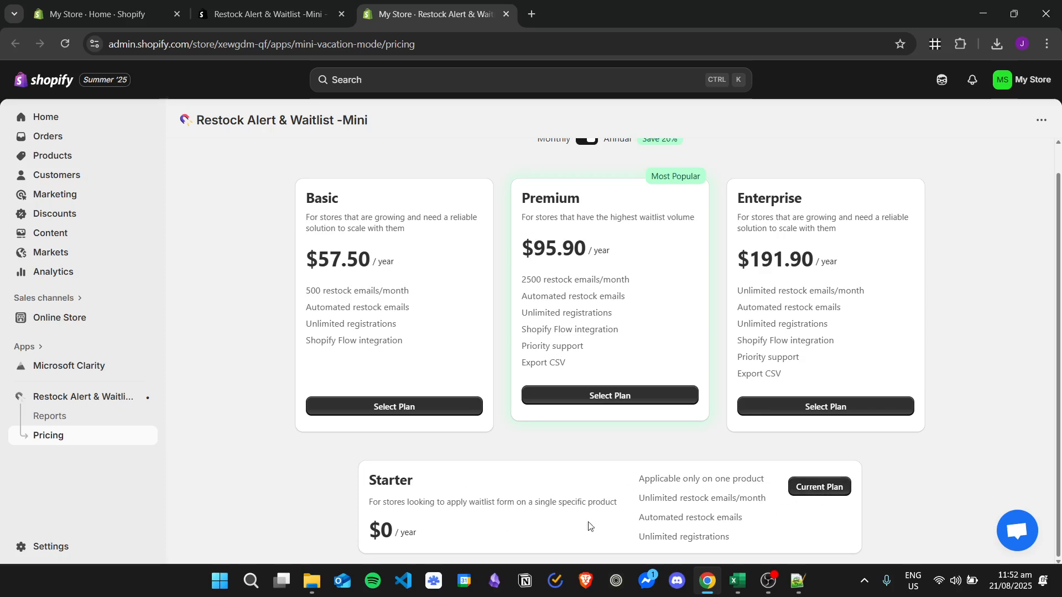
mouse_move(851, 495)
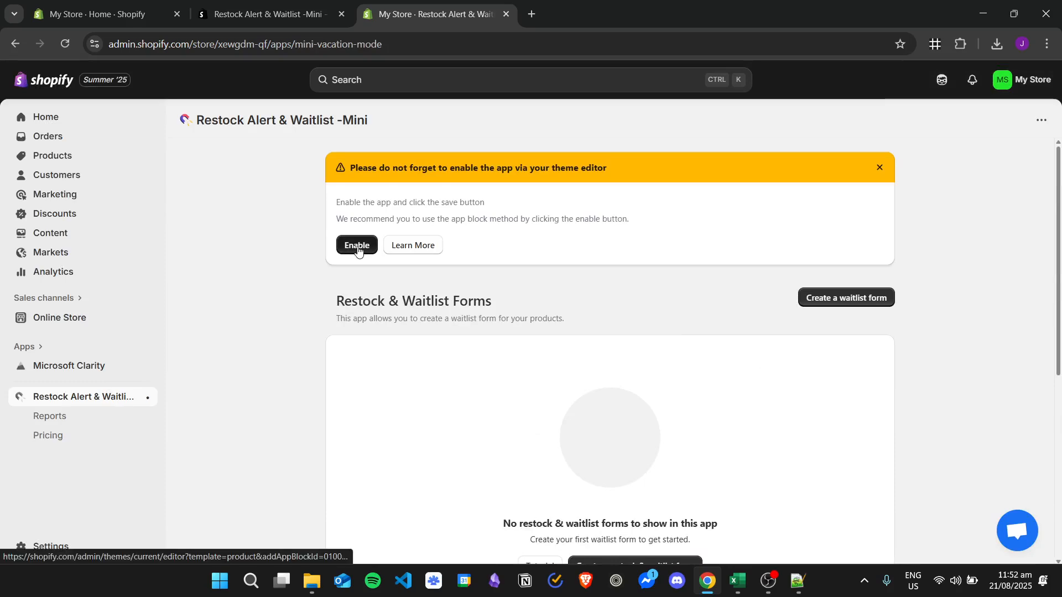
Step: Add the app block to Dawn, enable Vacation&Notify Embed, and save the theme
left_click(356, 248)
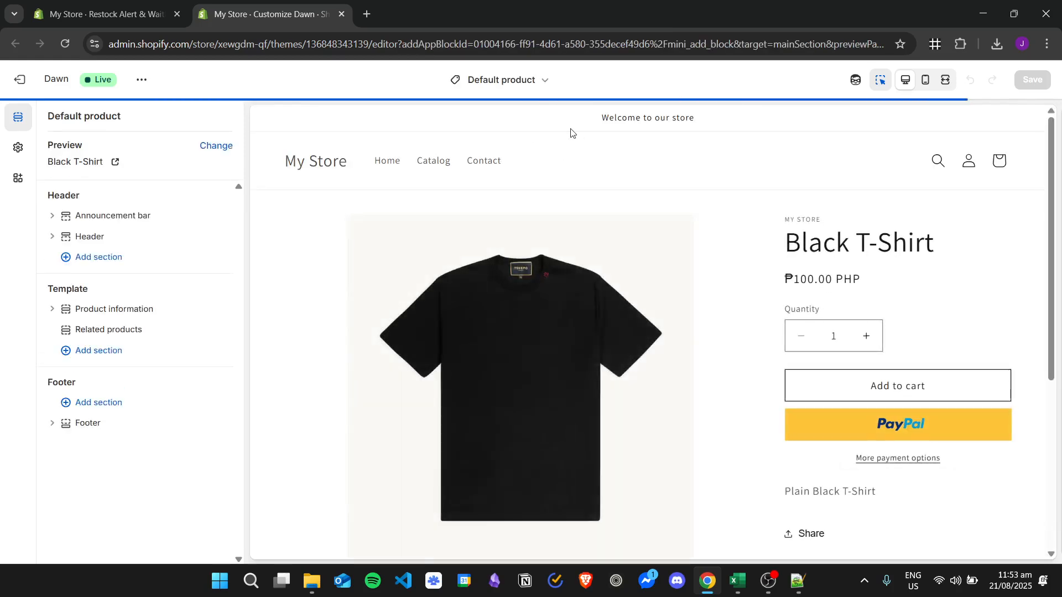
left_click(18, 178)
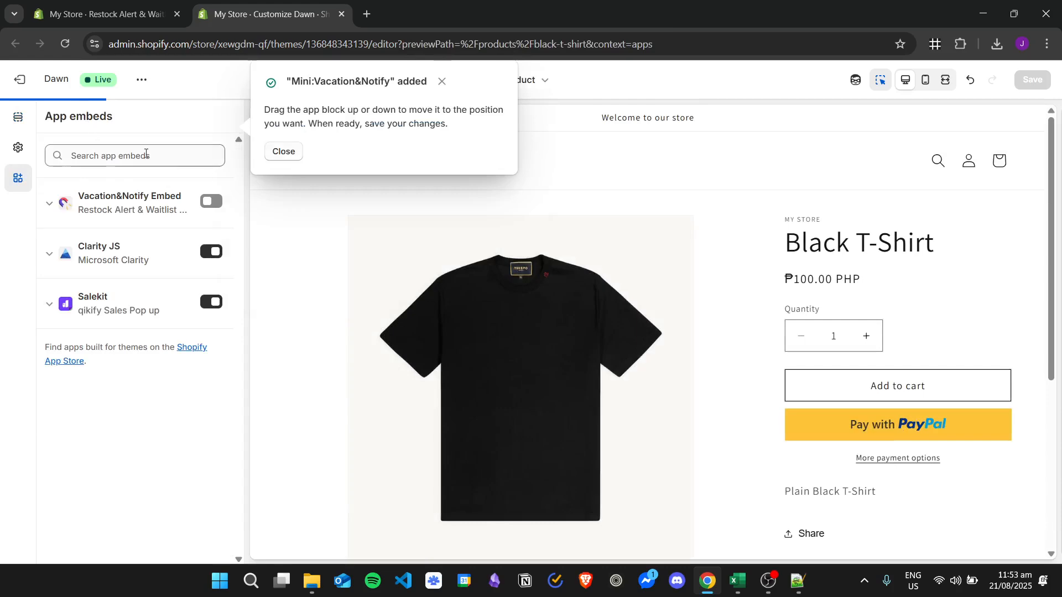
scroll("down", 3)
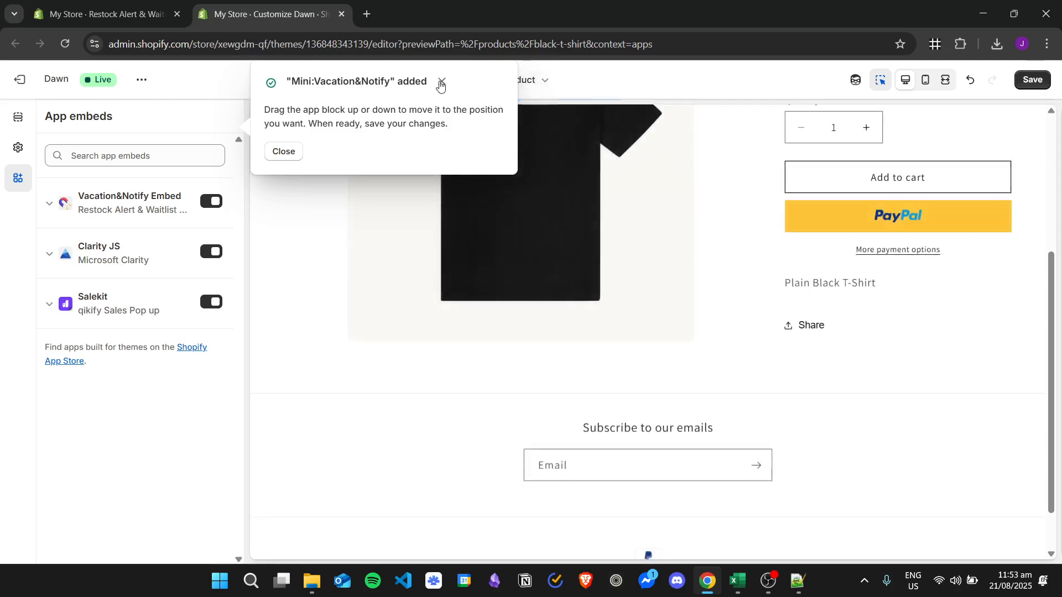
mouse_move(1032, 79)
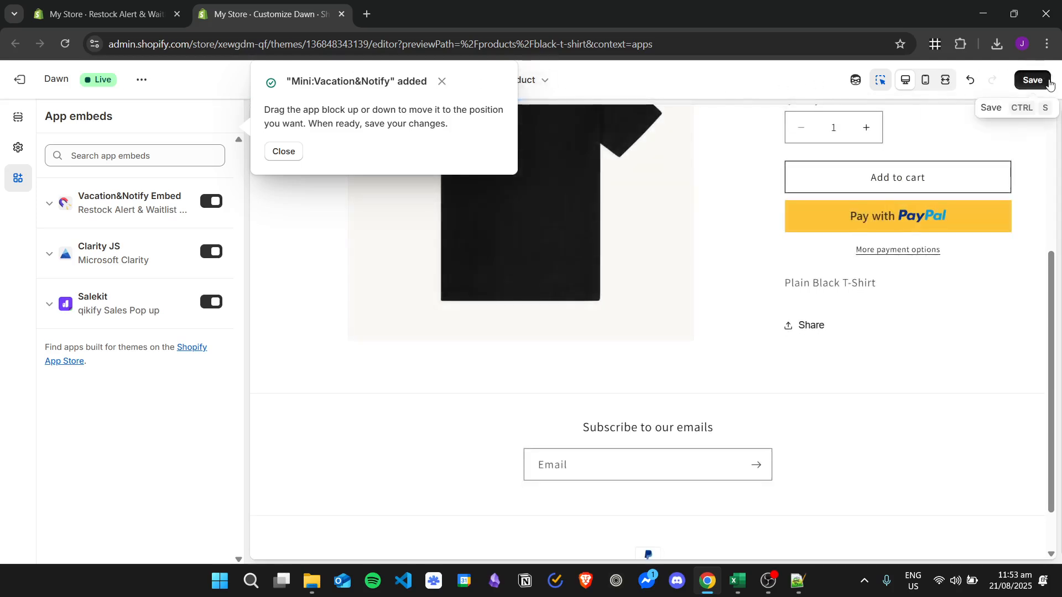
left_click(1032, 79)
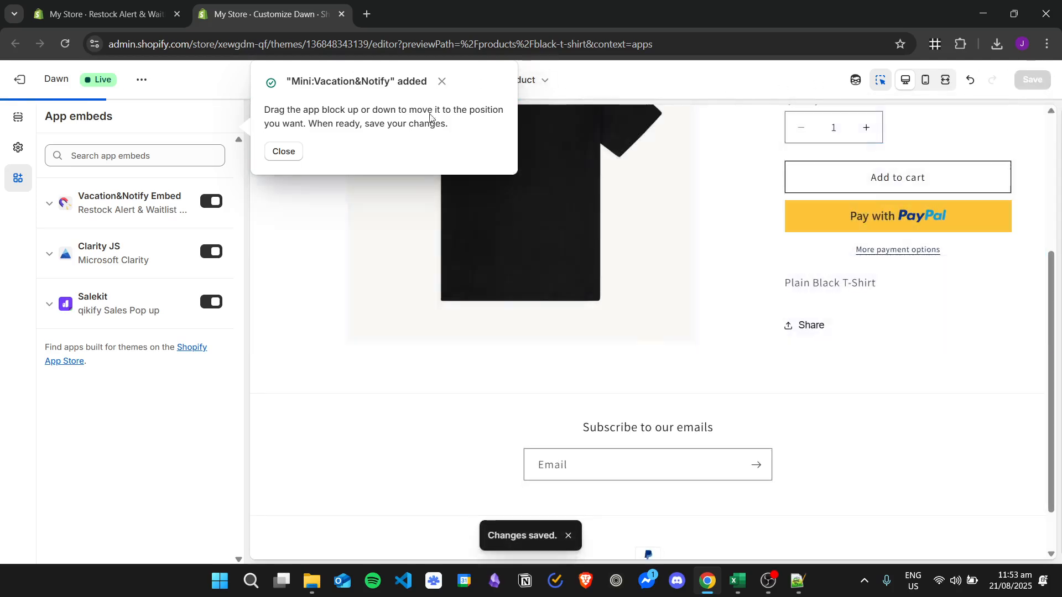
left_click(98, 13)
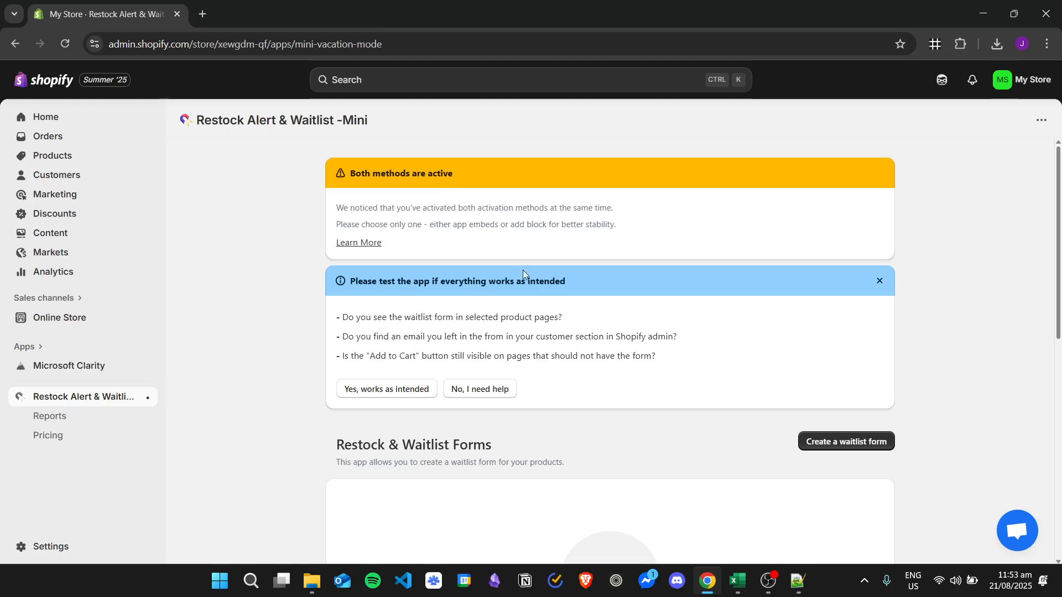
mouse_move(328, 313)
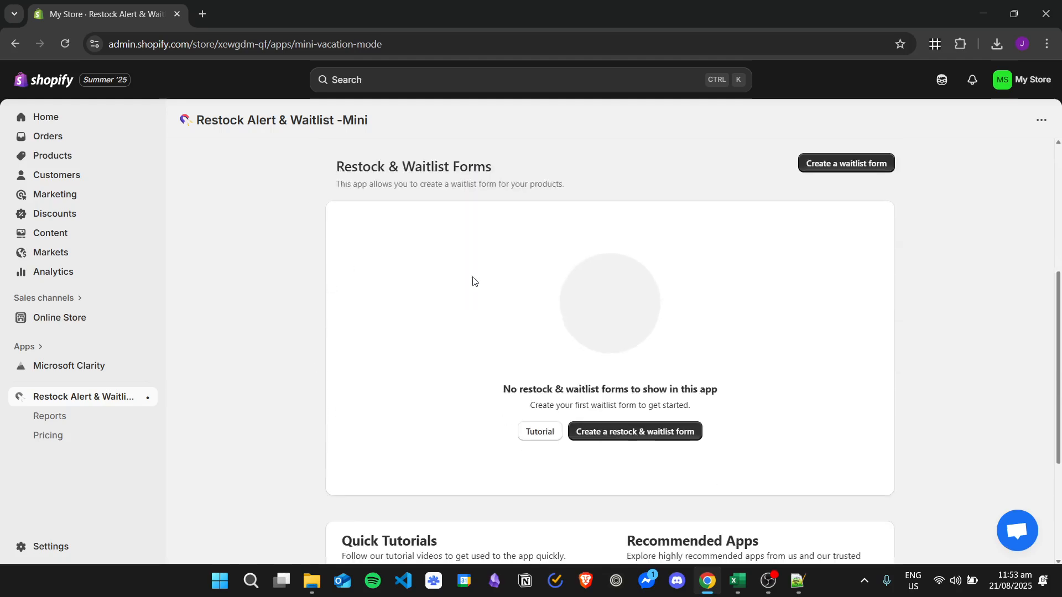
mouse_move(540, 432)
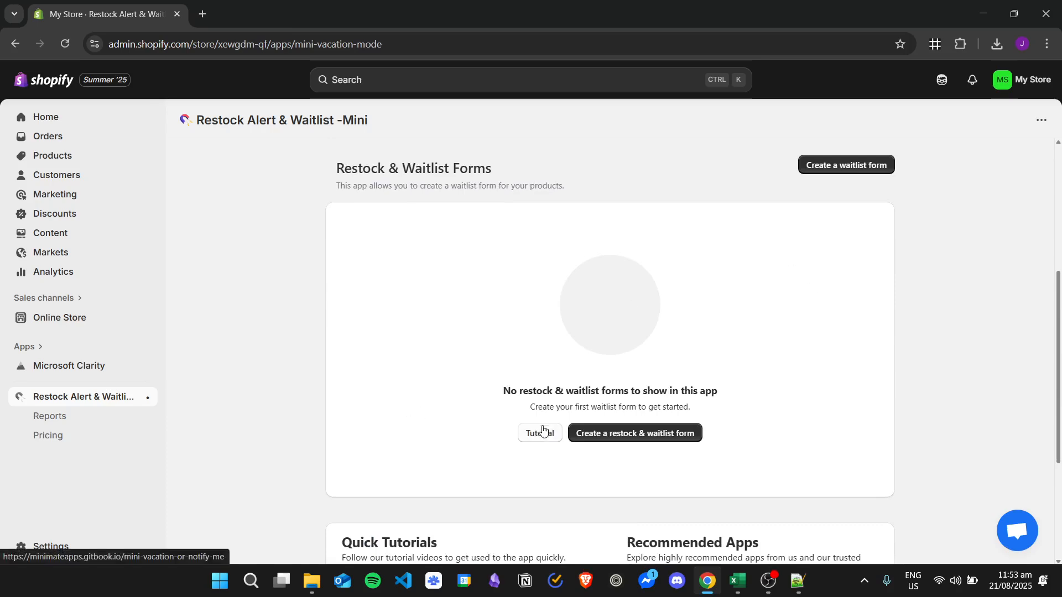
mouse_move(553, 422)
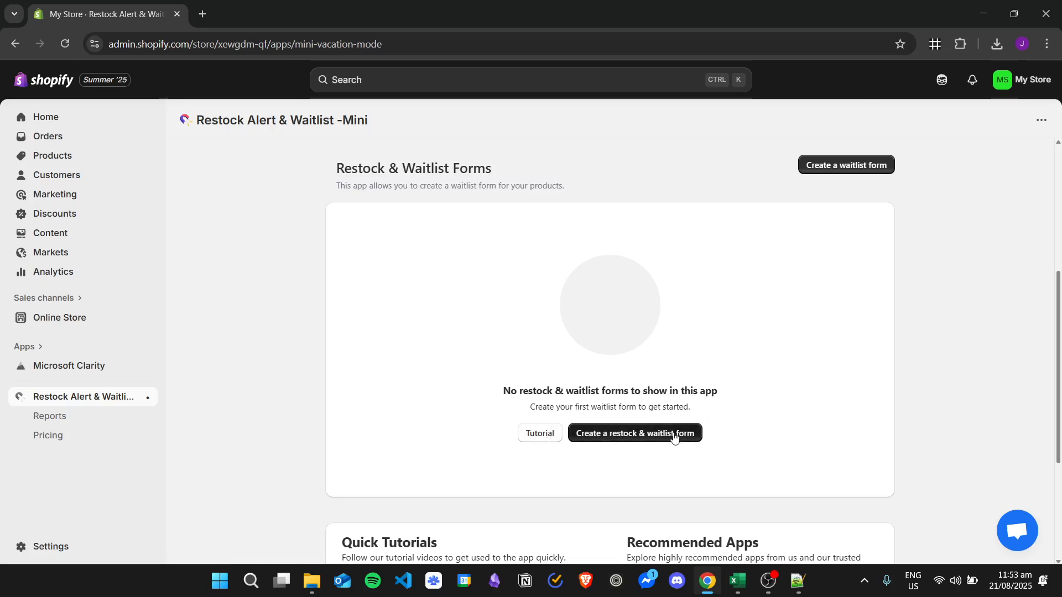
Step: Create a restock & waitlist form with internal name 'Sample Waitlist'
left_click(633, 434)
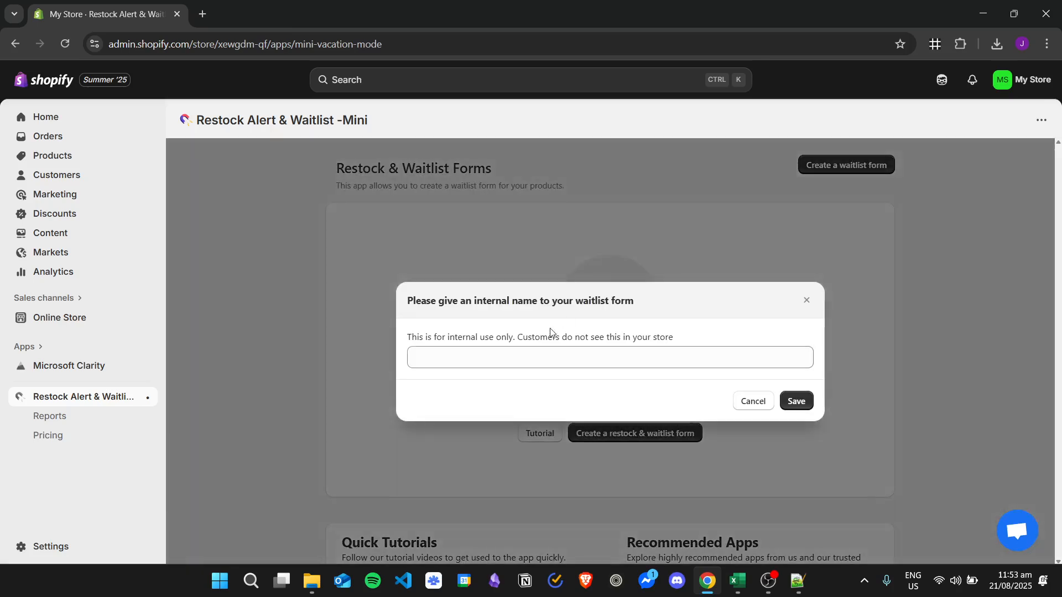
type("Sample Waitlist")
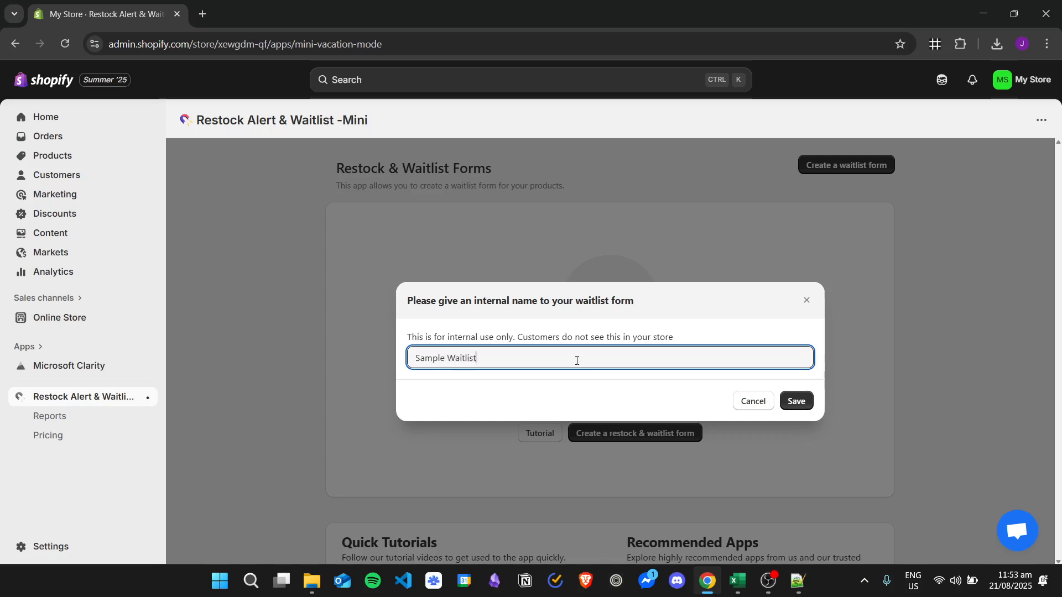
left_click(796, 400)
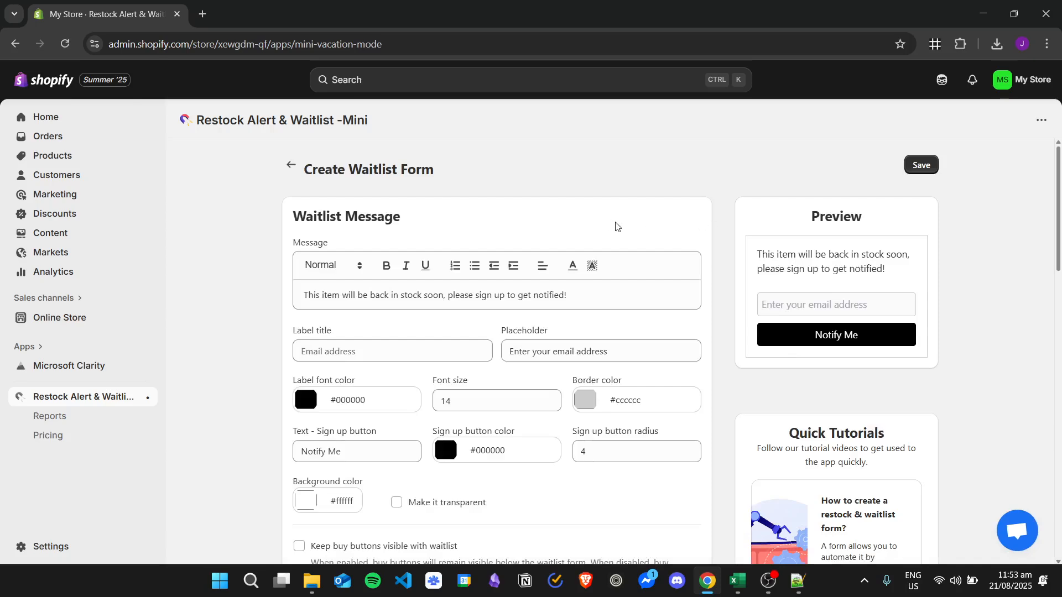
Step: Review the form editor's default settings and highlight the preview's waitlist message
scroll("down", 3)
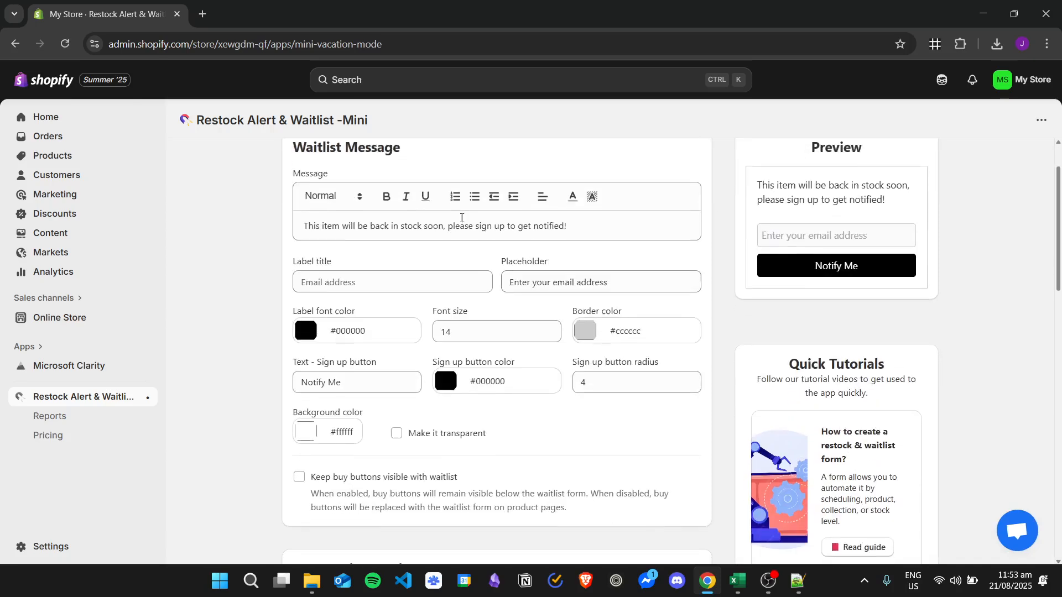
left_click(392, 282)
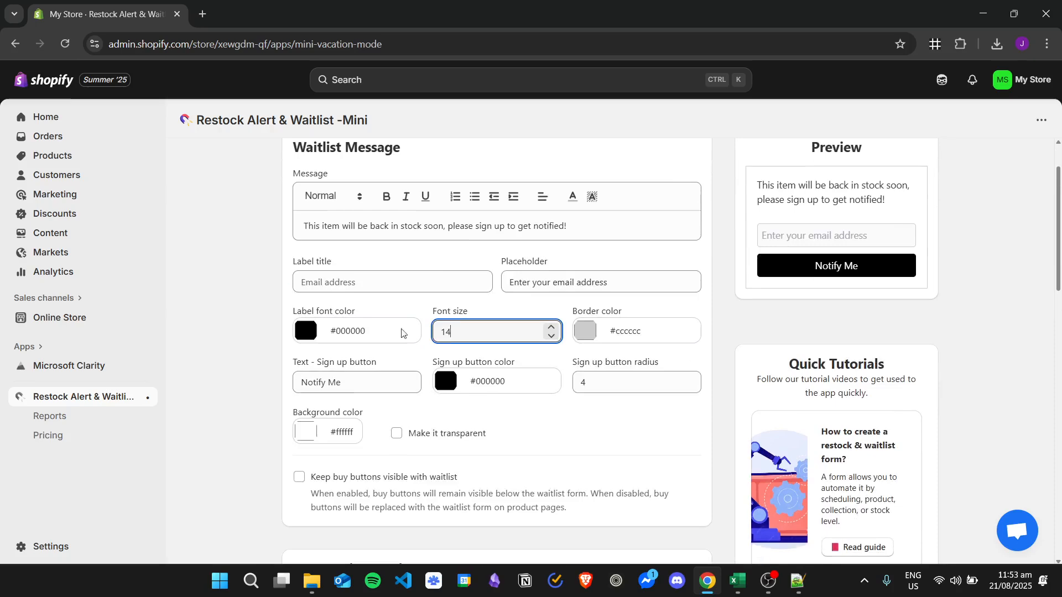
scroll("down", 3)
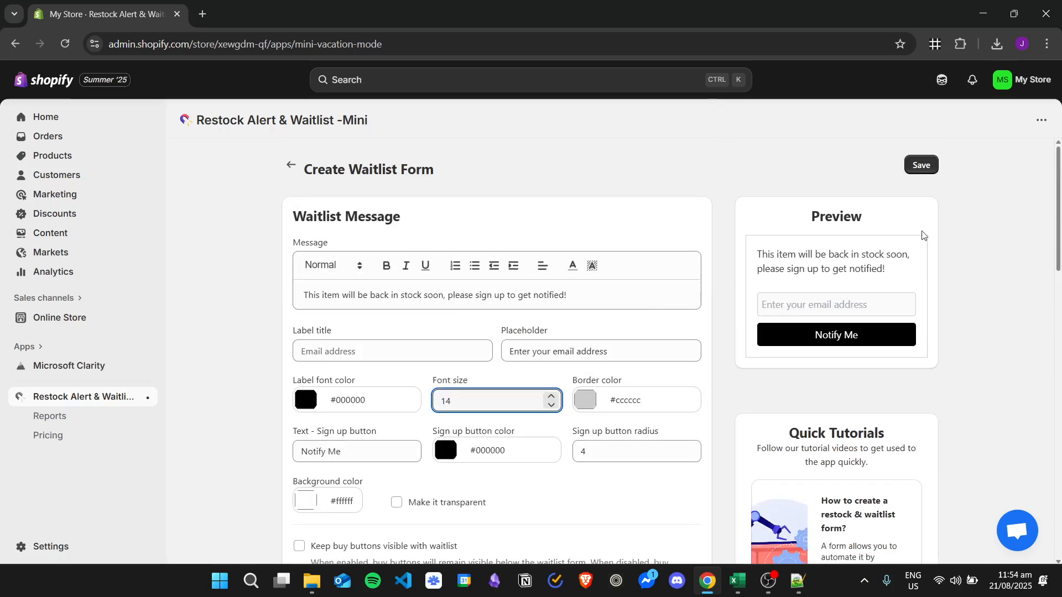
mouse_move(869, 294)
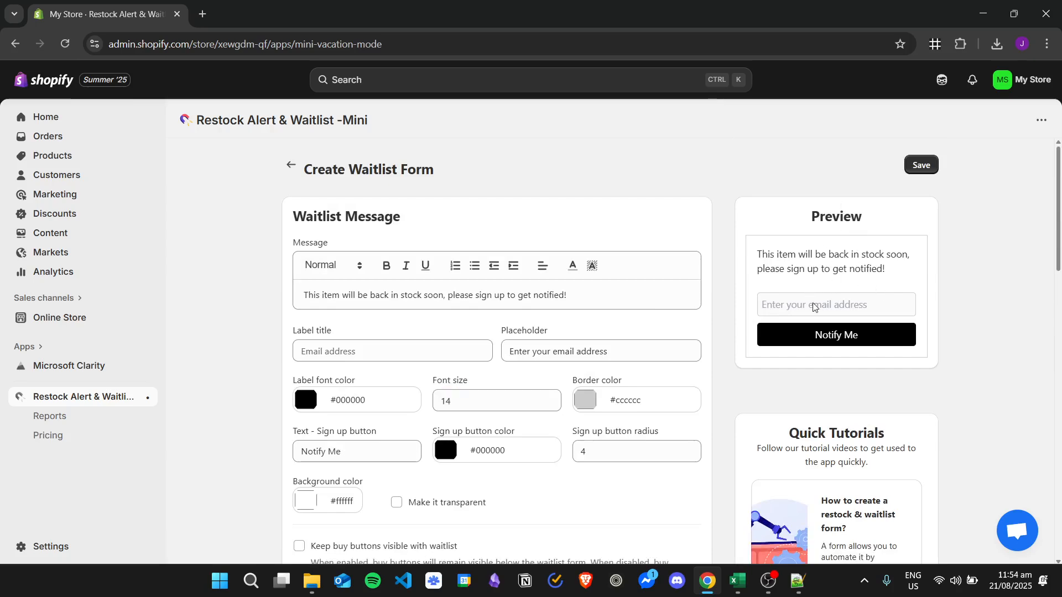
left_click_drag(768, 254, 884, 269)
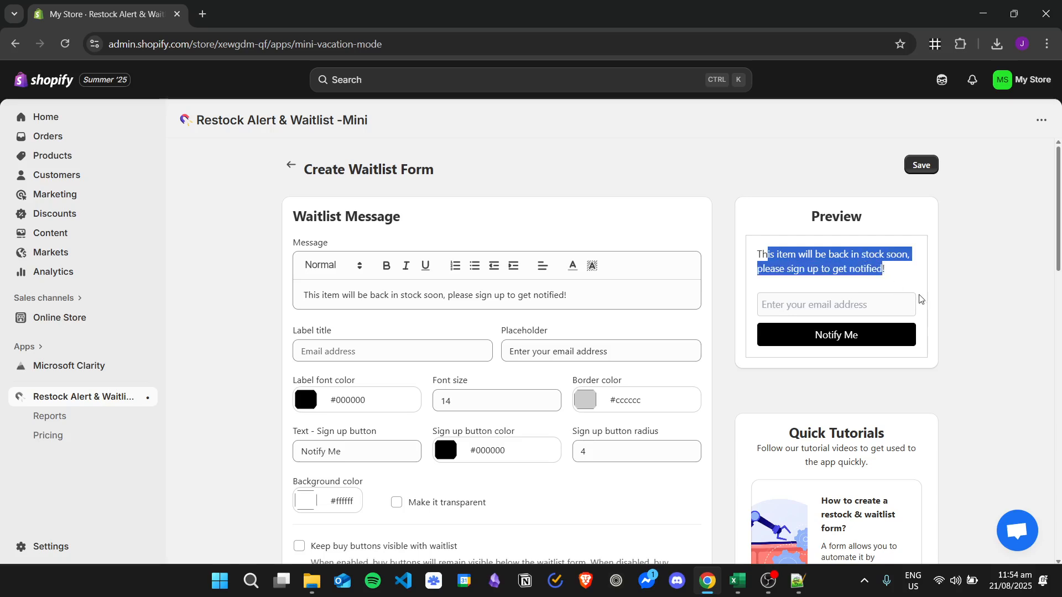
Step: Replace the message ending with 'for further announcements! Thank you!'
left_click(600, 298)
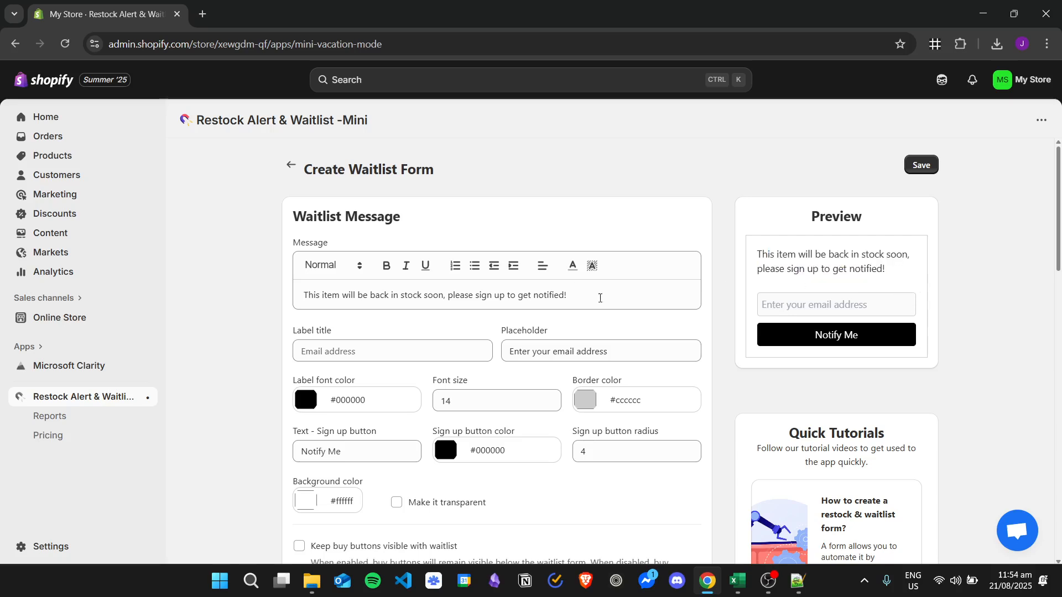
key("Backspace")
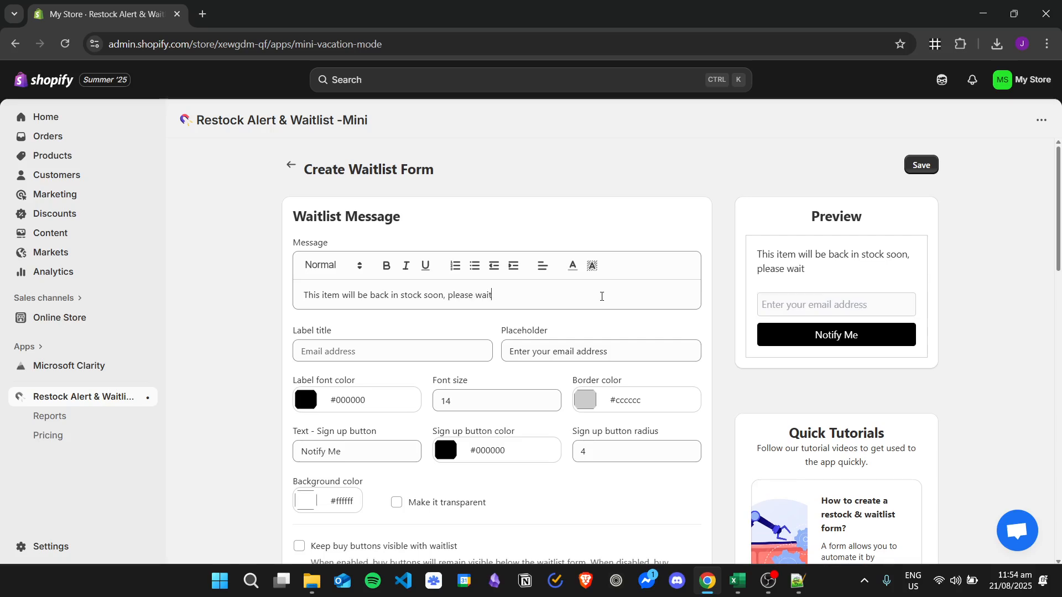
type("for further anno")
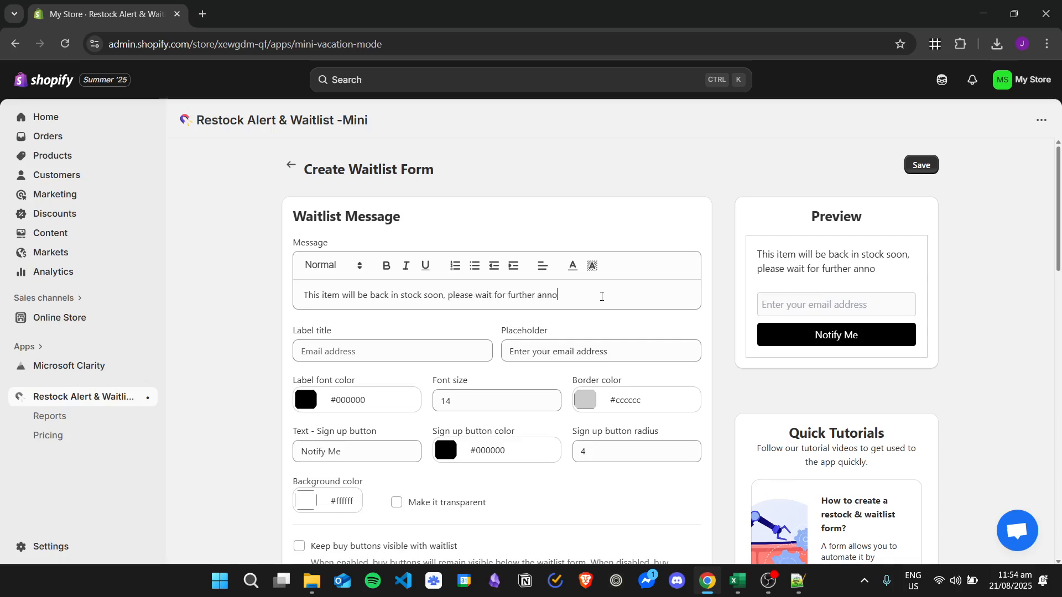
type("uncements!")
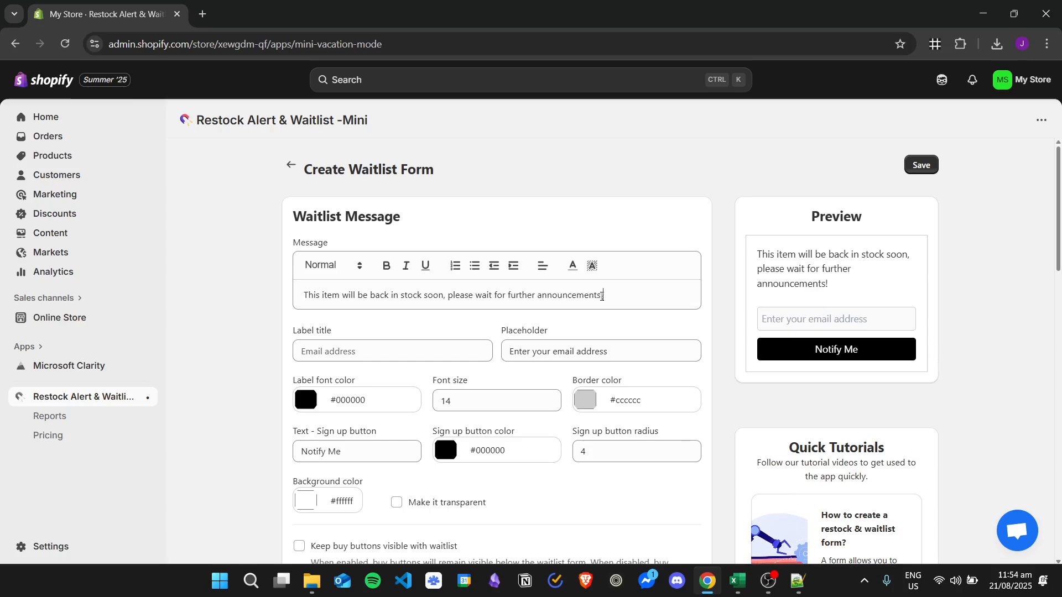
type("Thank you!")
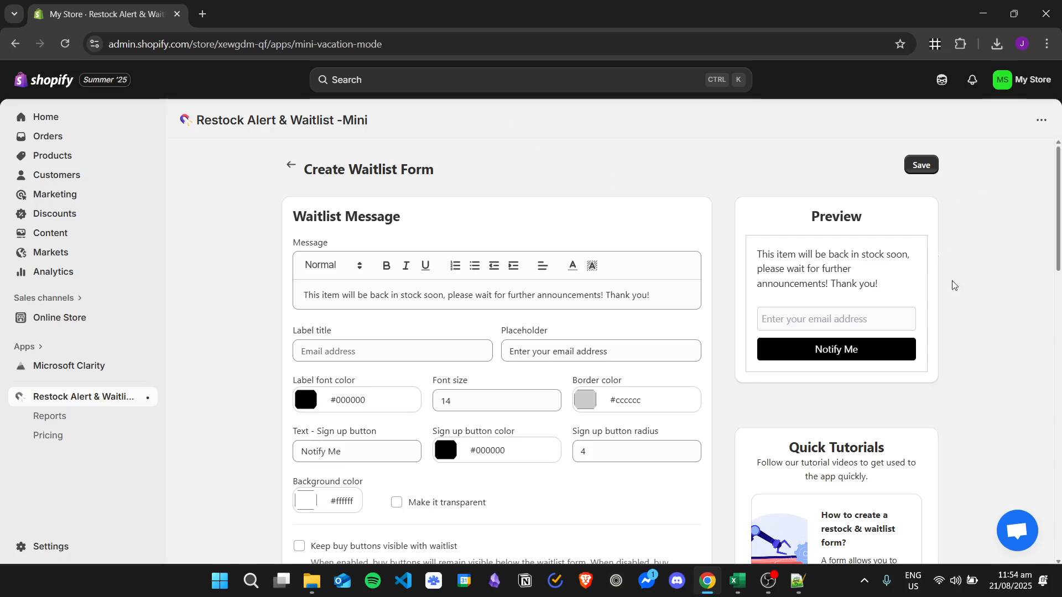
mouse_move(455, 266)
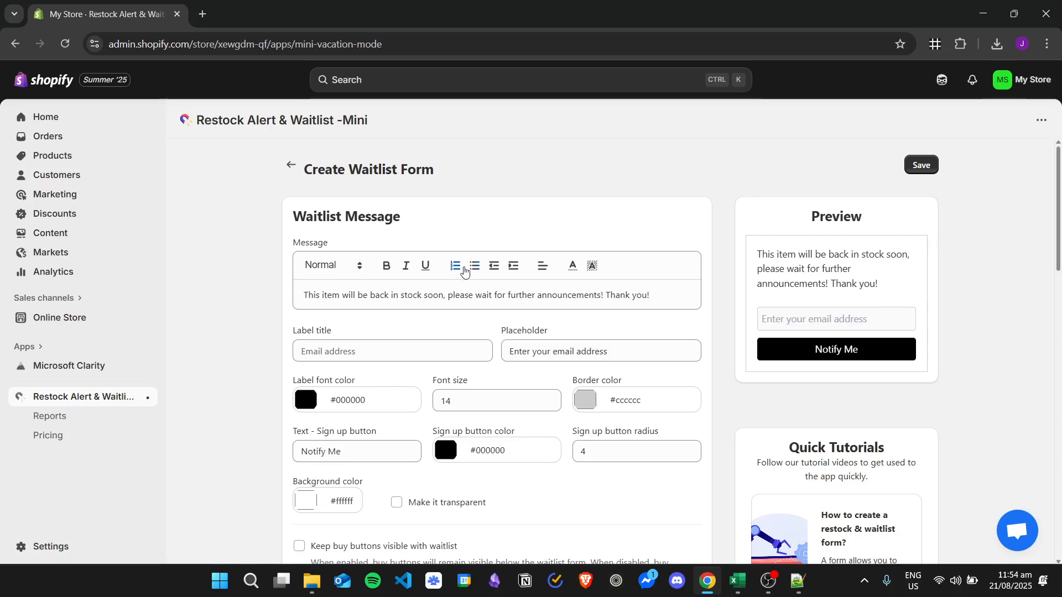
left_click(542, 266)
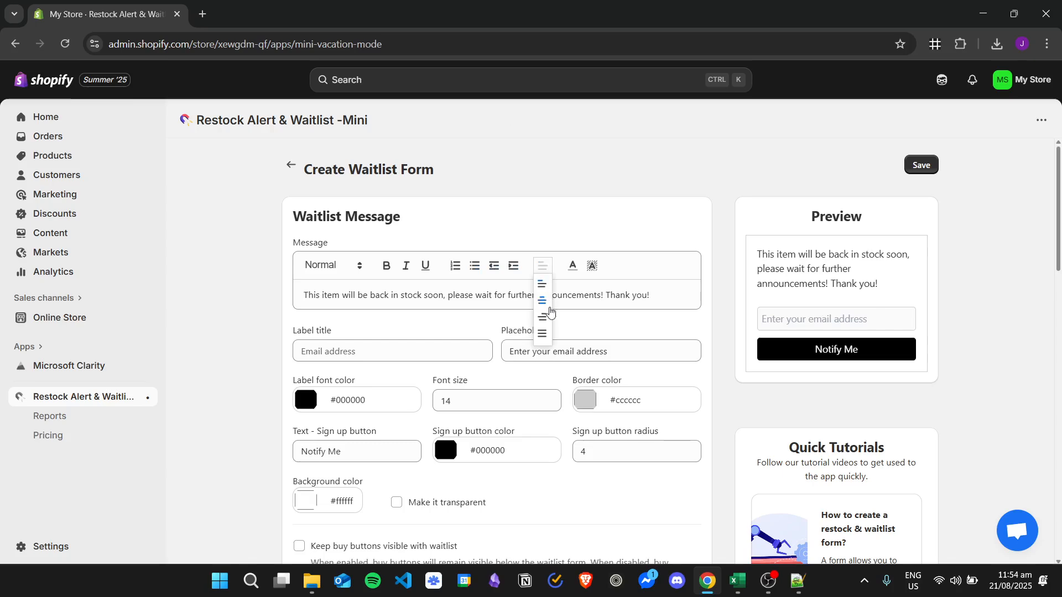
mouse_move(546, 310)
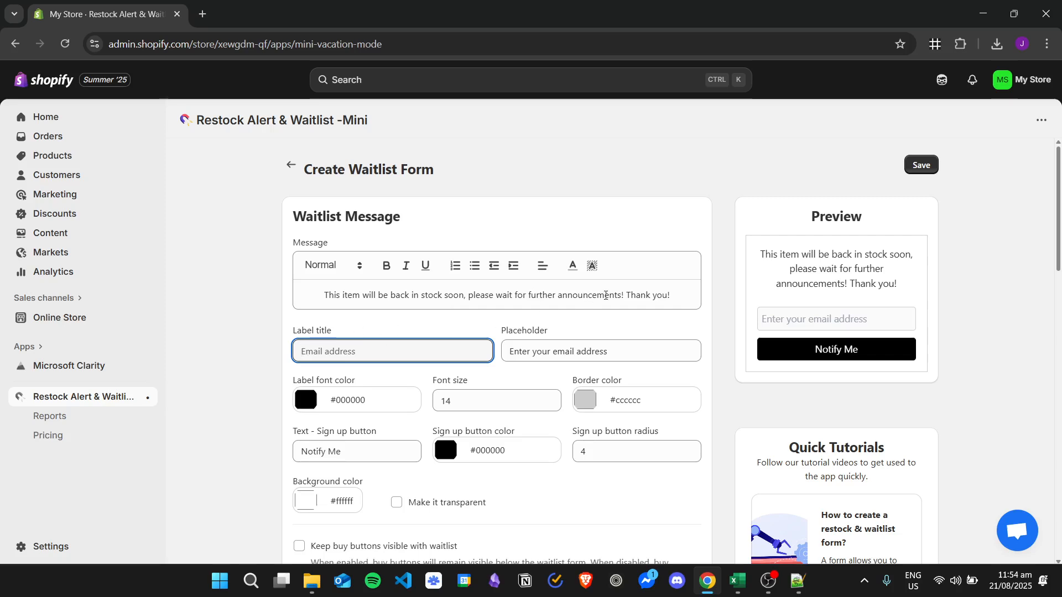
Step: Center the message and set the email field's label title to 'Email Address'
type("asdf")
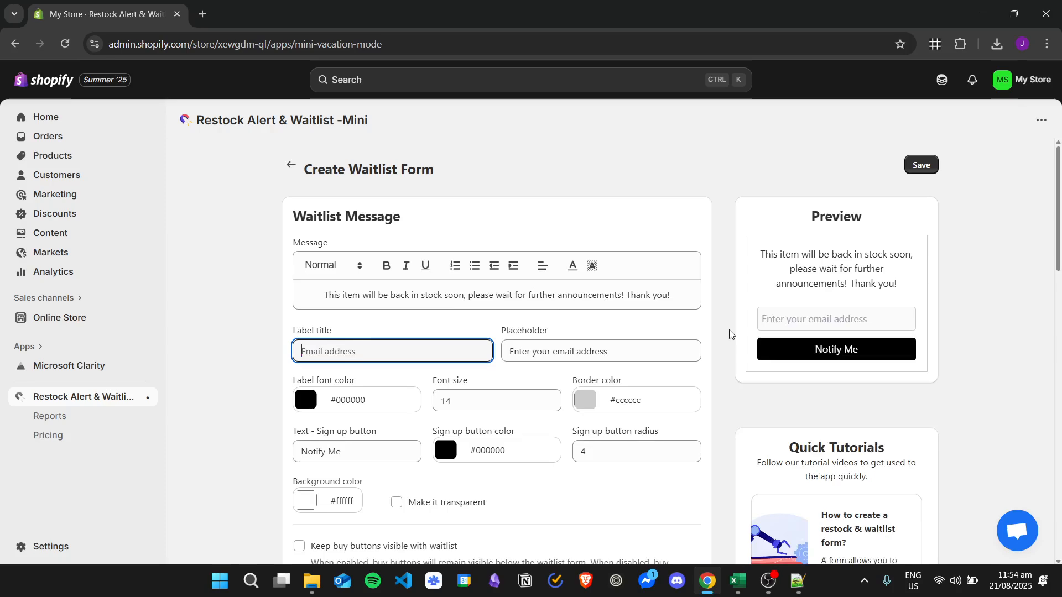
type("asdf")
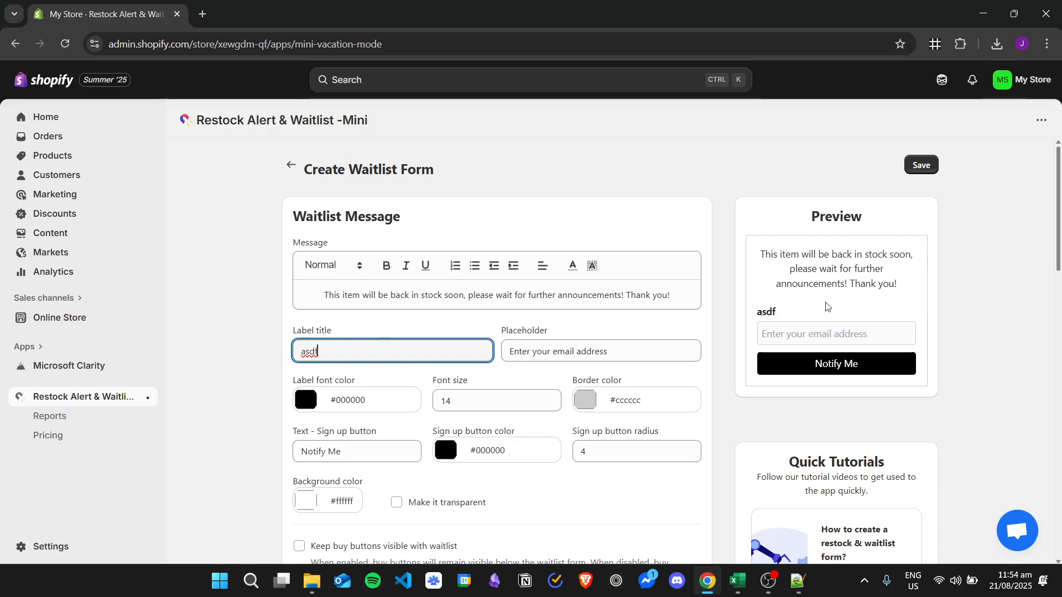
type("Email Address")
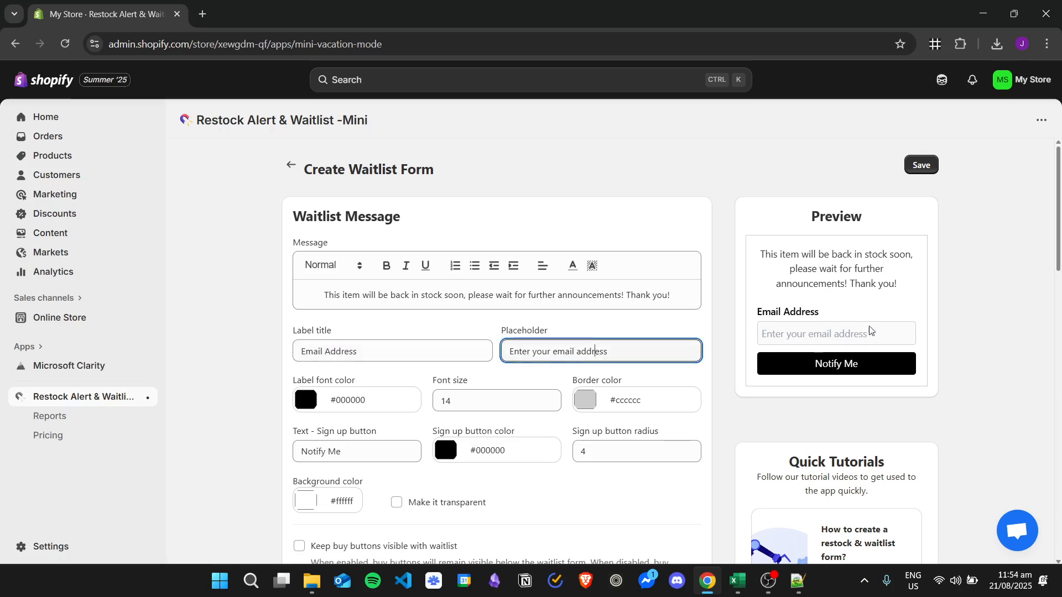
Step: Close the label colour picker and lower the form font size to 13
scroll("down", 3)
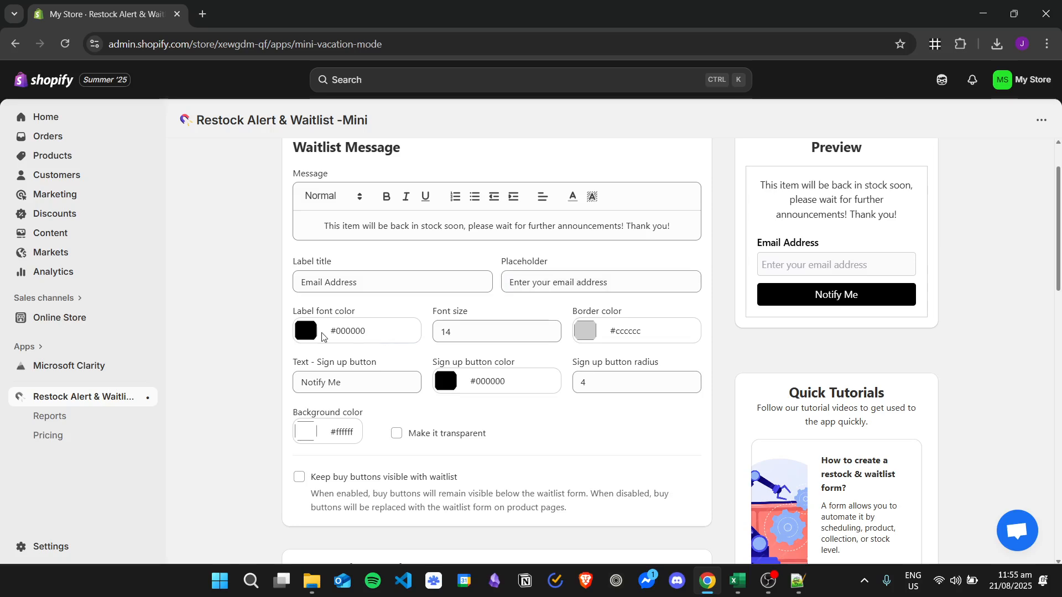
left_click(305, 331)
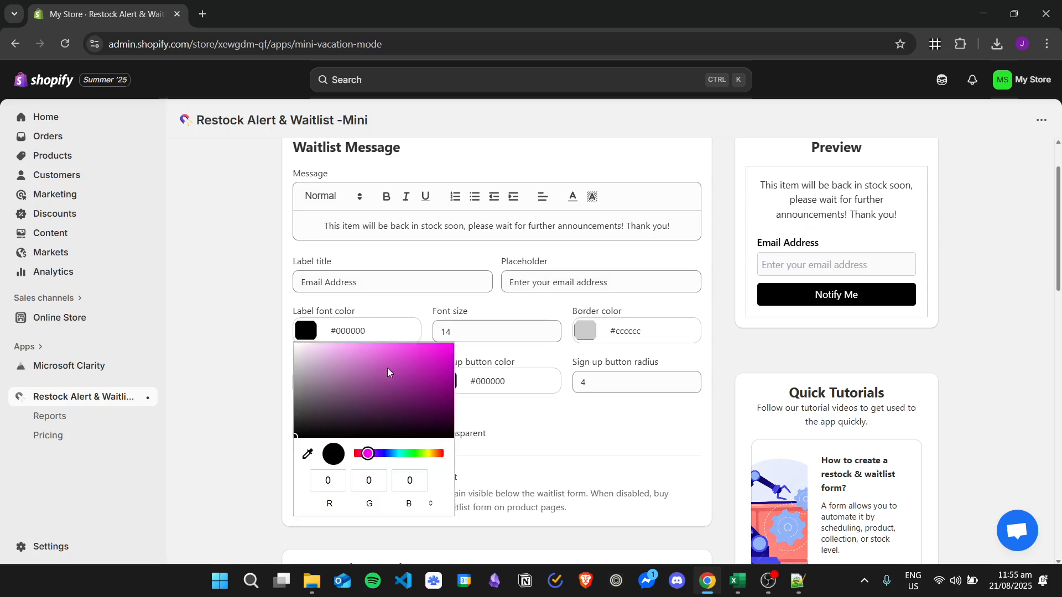
left_click(449, 351)
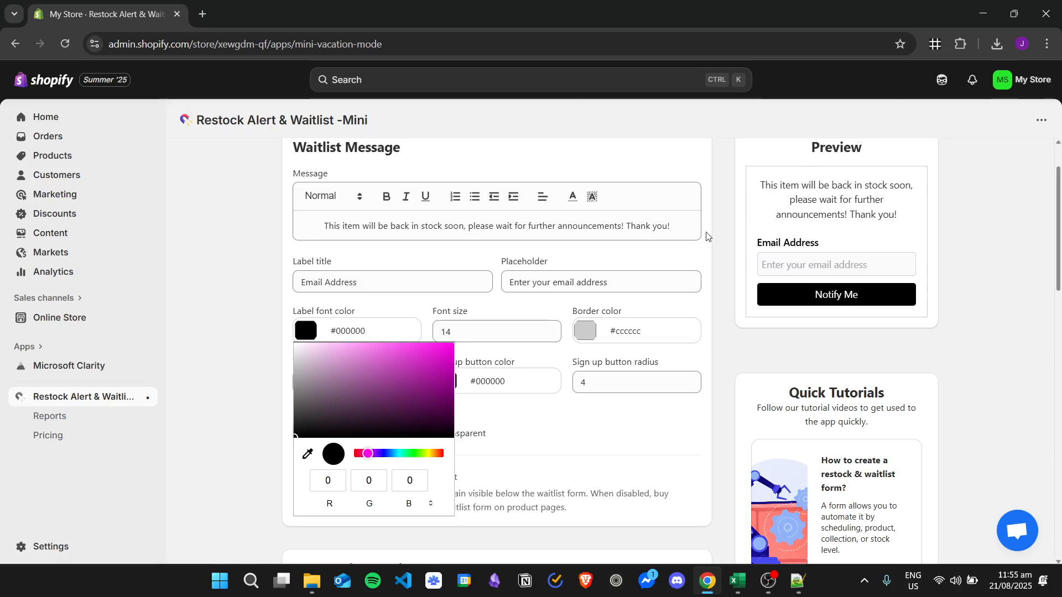
left_click(489, 331)
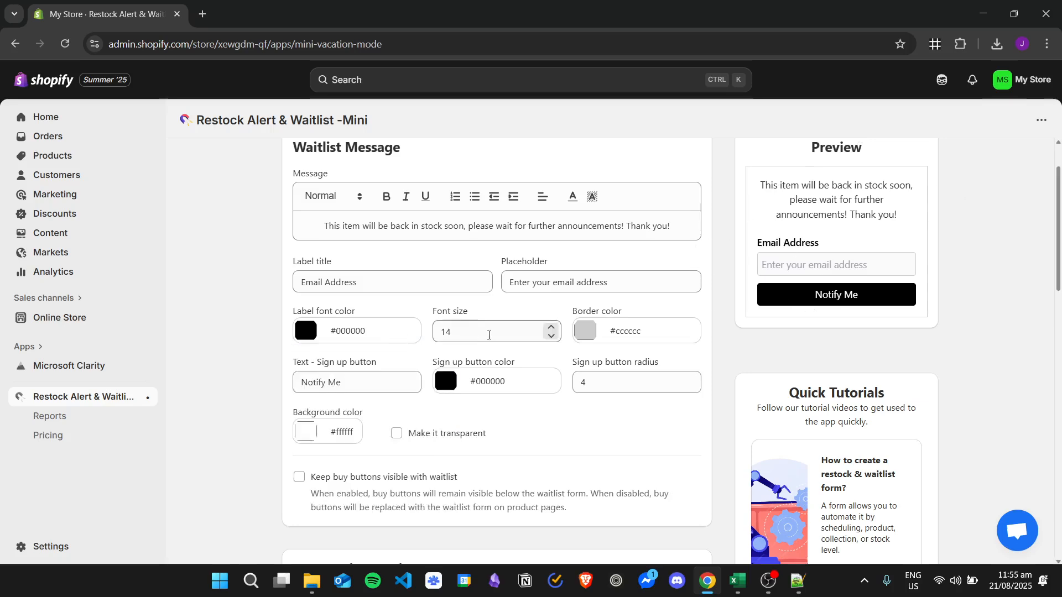
left_click(488, 331)
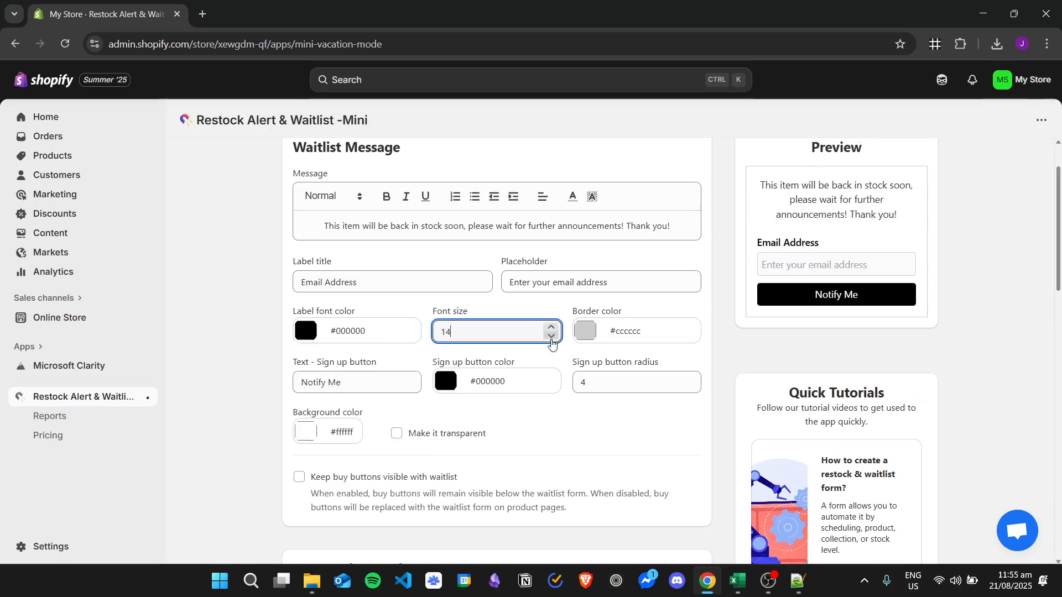
left_click(552, 336)
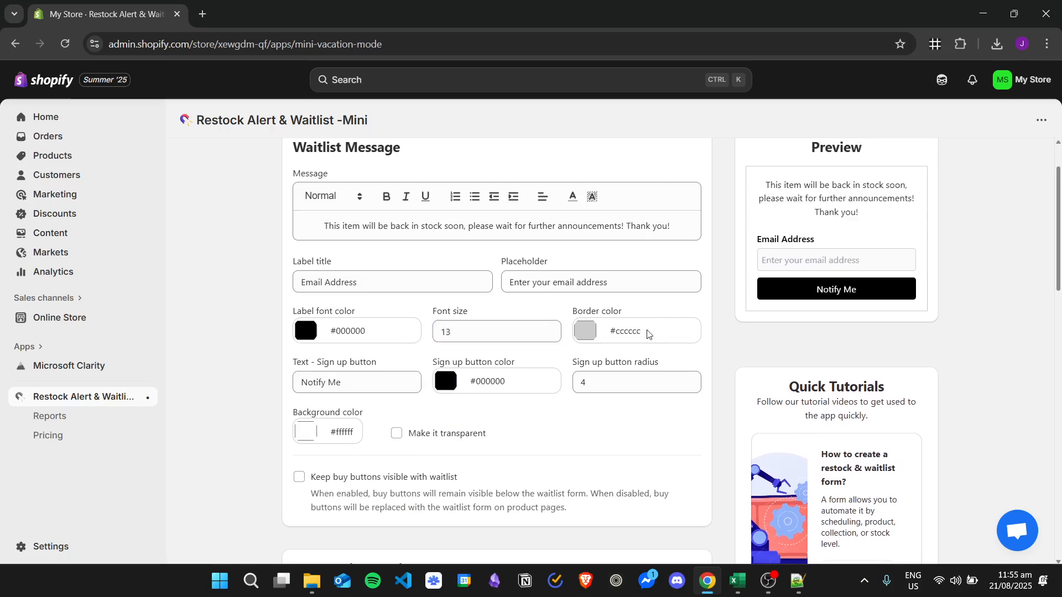
Step: Set the form border color to pink #ff00a2
left_click(584, 331)
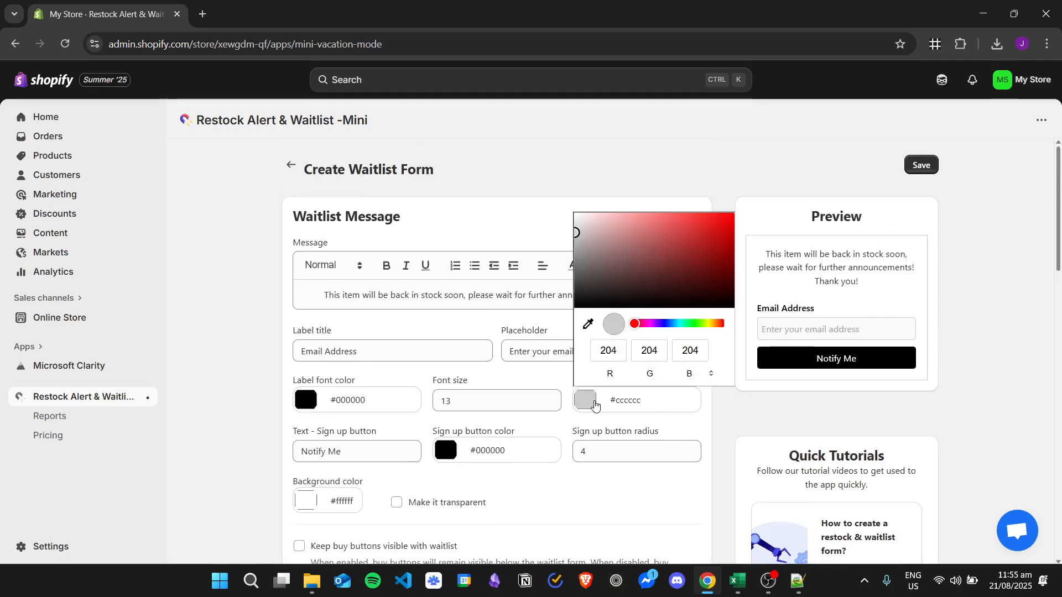
left_click(646, 227)
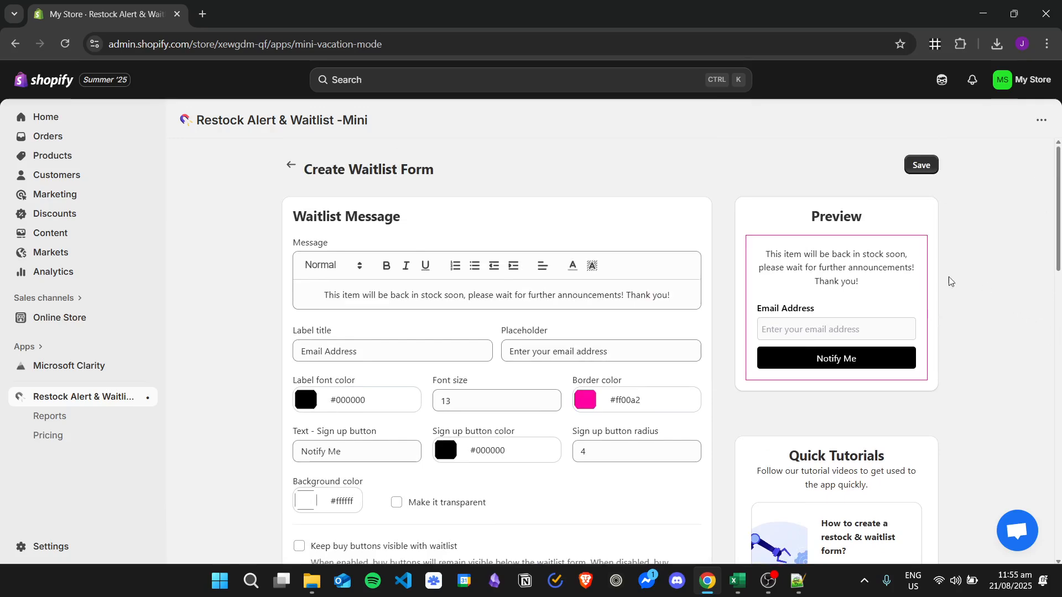
left_click(392, 350)
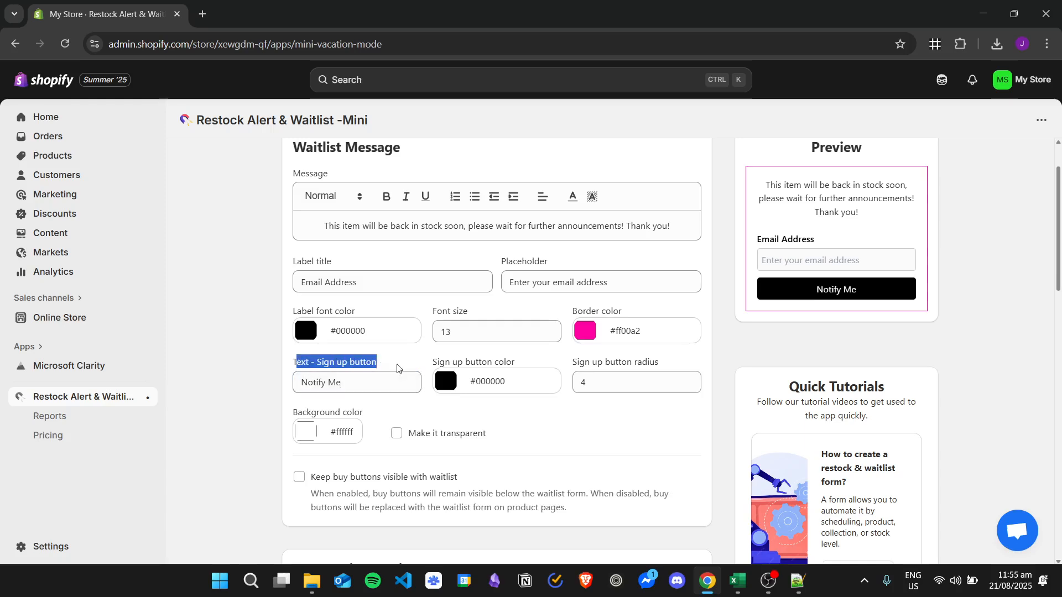
Step: Keep the sign-up button text 'Notify Me' and color the button purple #8c00ff
left_click(356, 382)
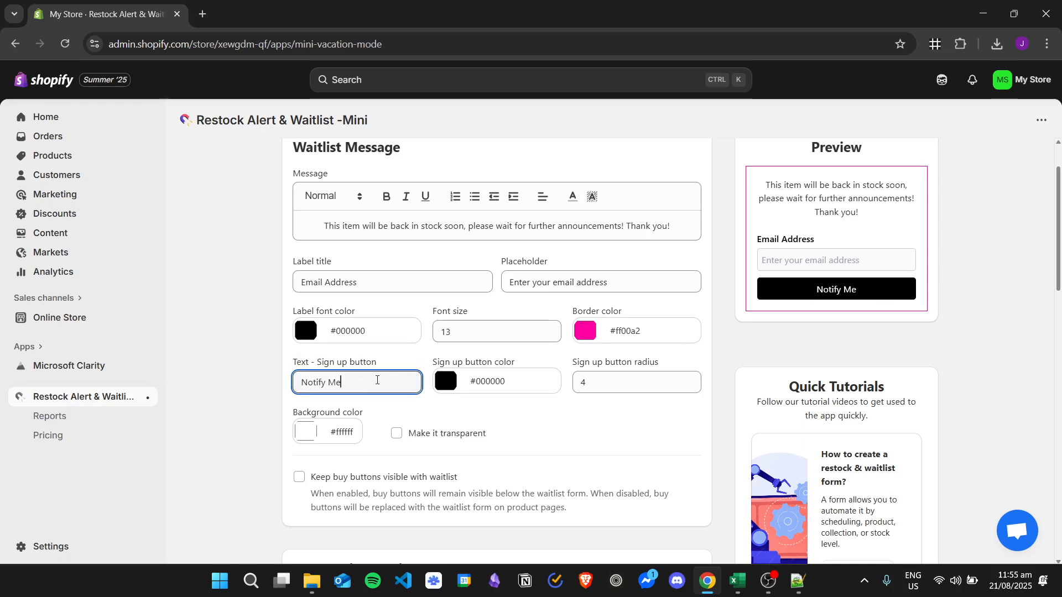
type("Submit")
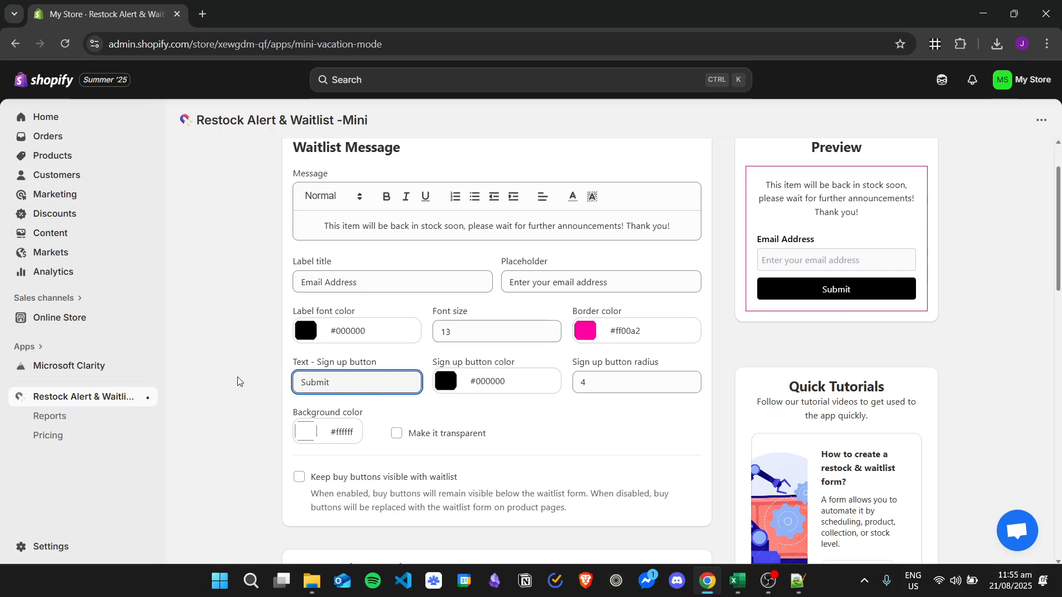
type("Notify Me")
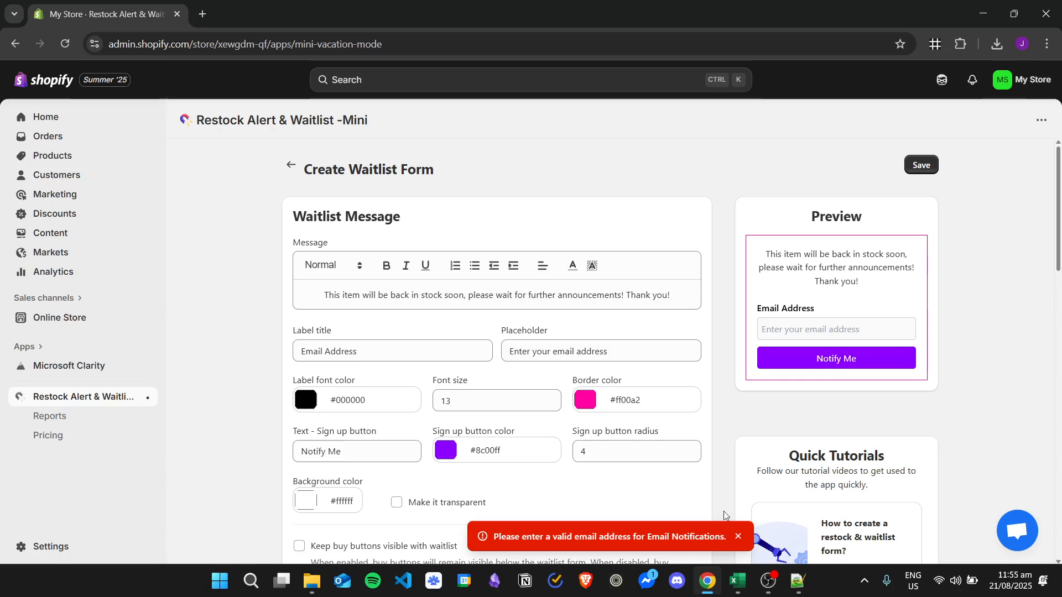
Step: Replace the placeholder notification address with the merchant's Gmail address and try saving
scroll("down", 3)
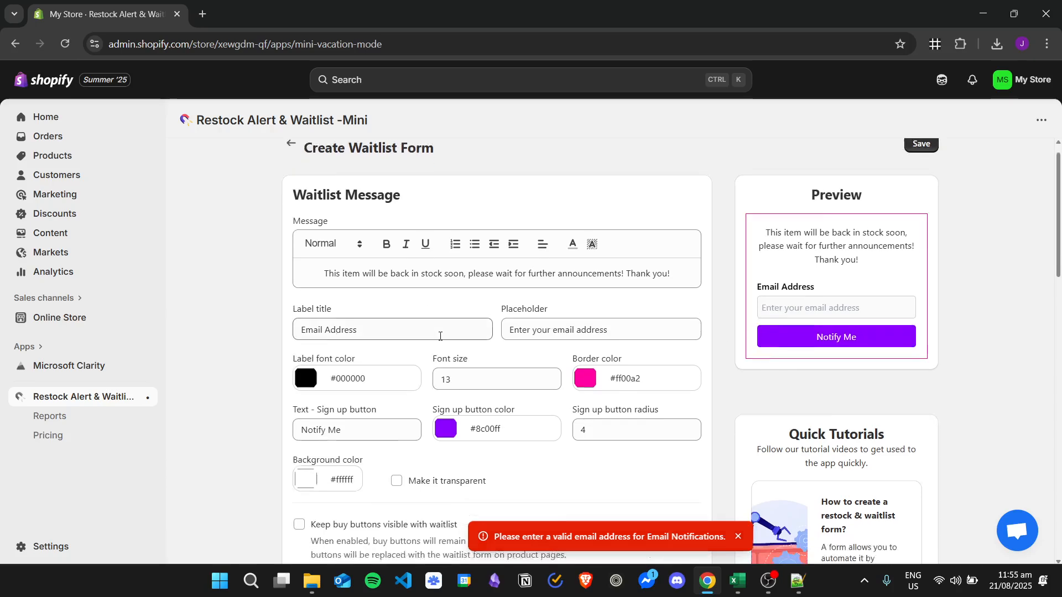
scroll("down", 3)
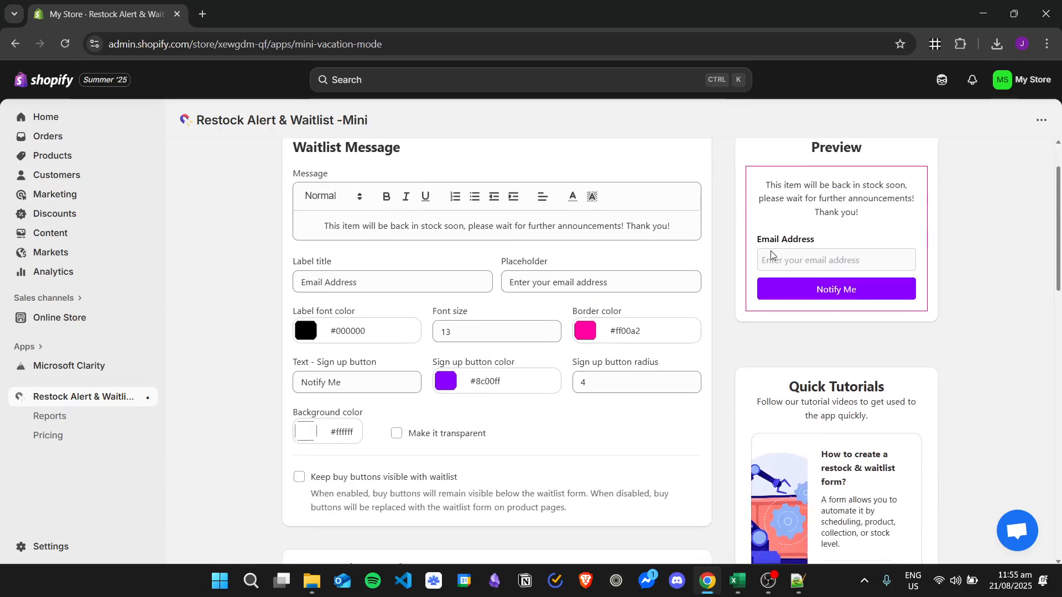
scroll("down", 3)
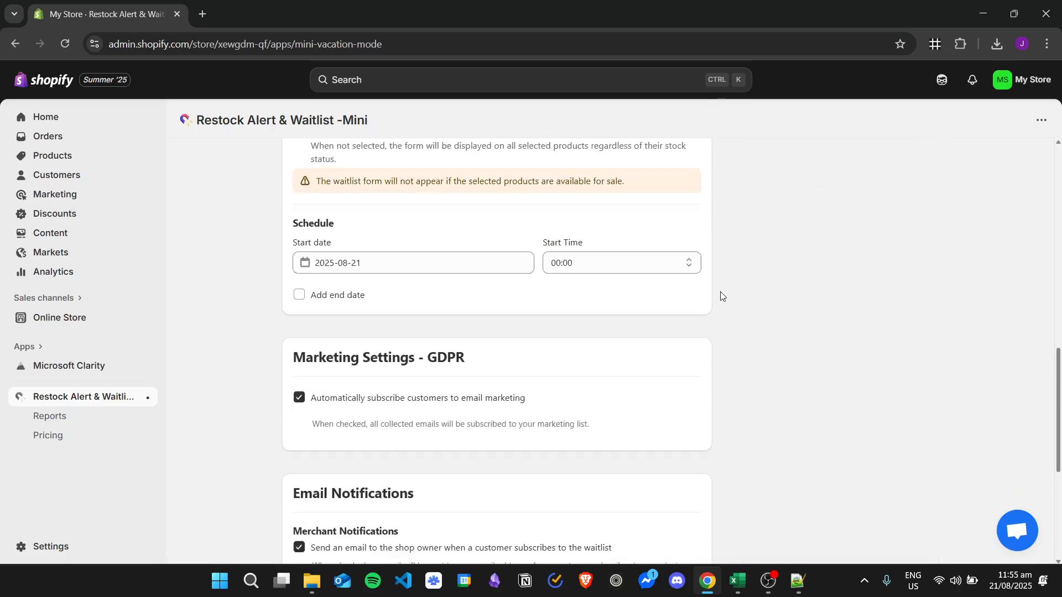
scroll("down", 3)
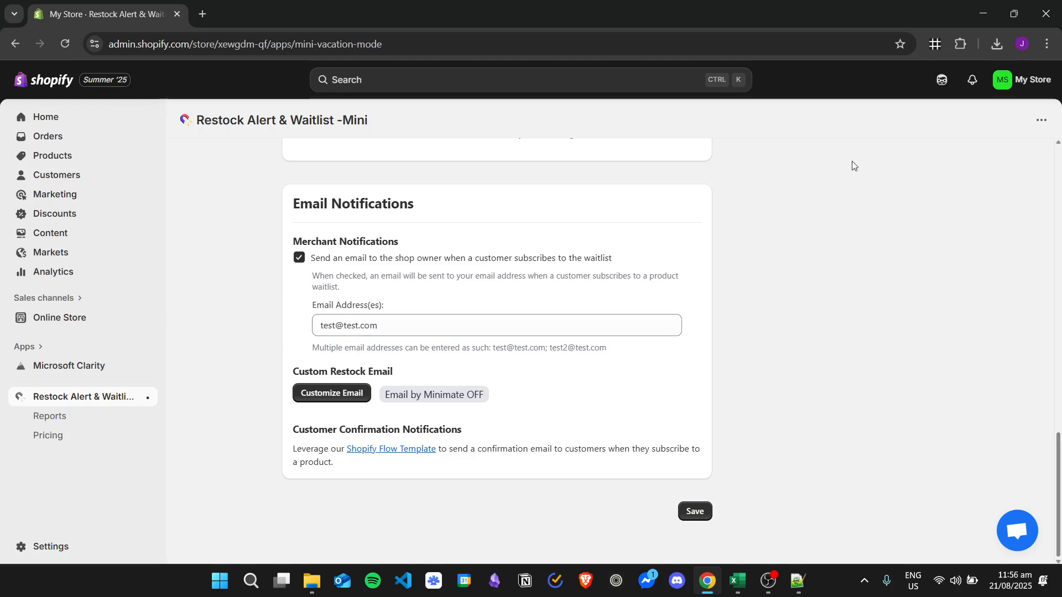
triple_click(495, 325)
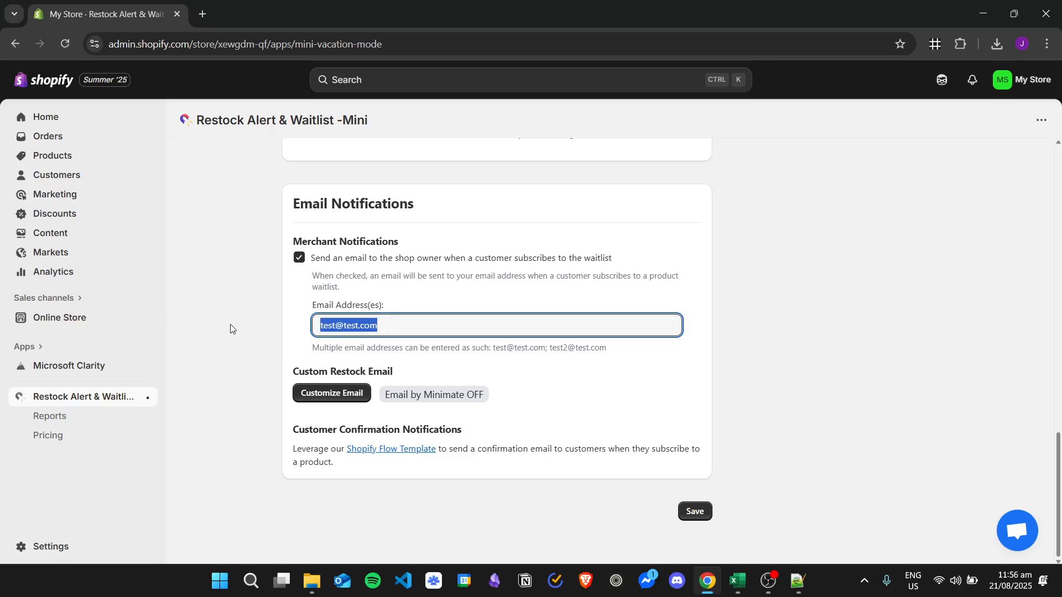
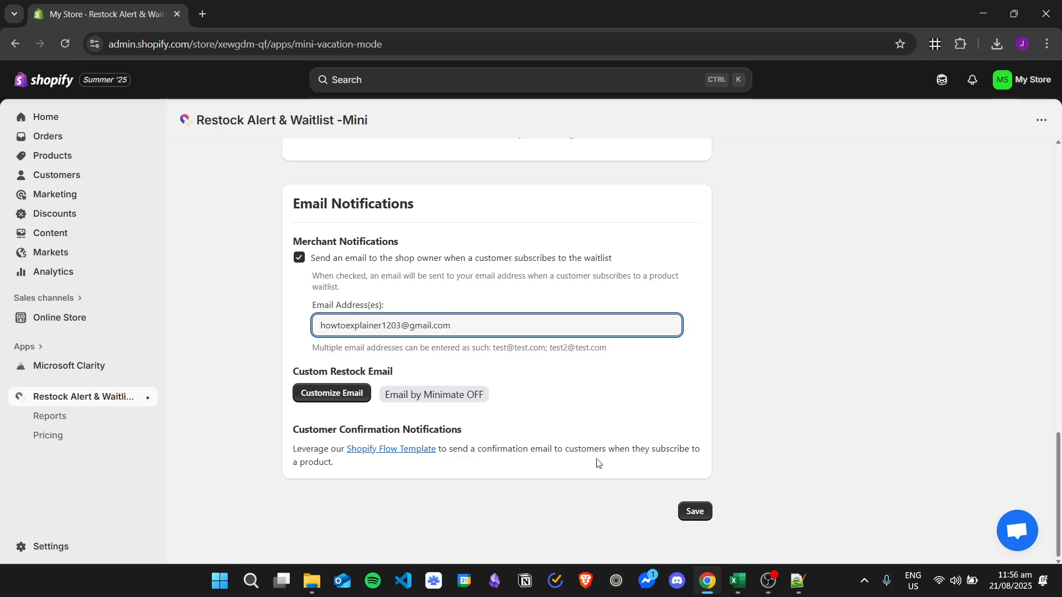
left_click(693, 511)
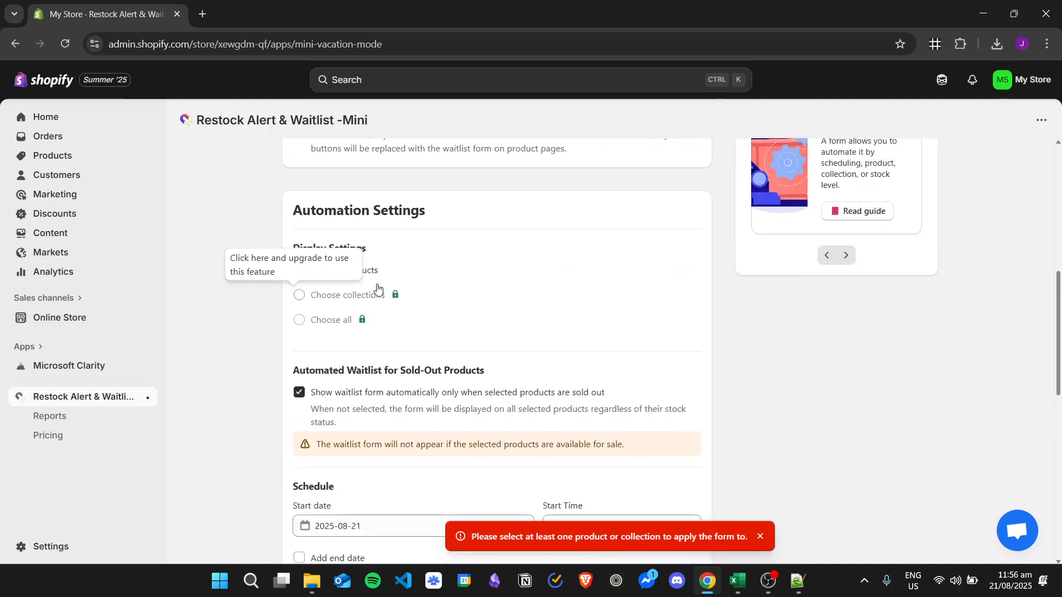
Step: Switch the waitlist display to 'Choose products', confirm the product selection, and scroll down
left_click(298, 269)
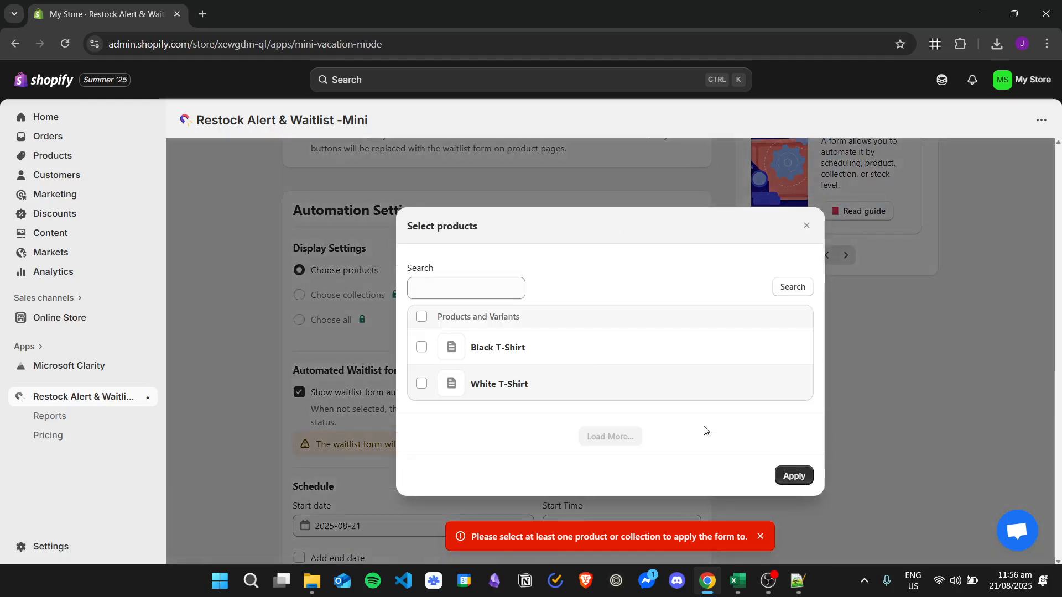
left_click(420, 346)
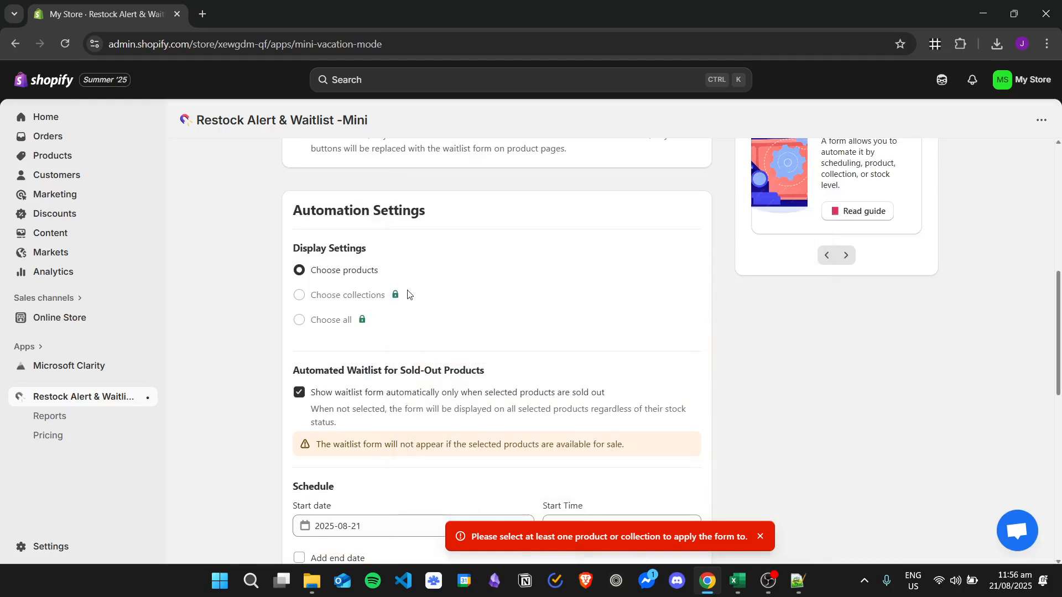
scroll("down", 3)
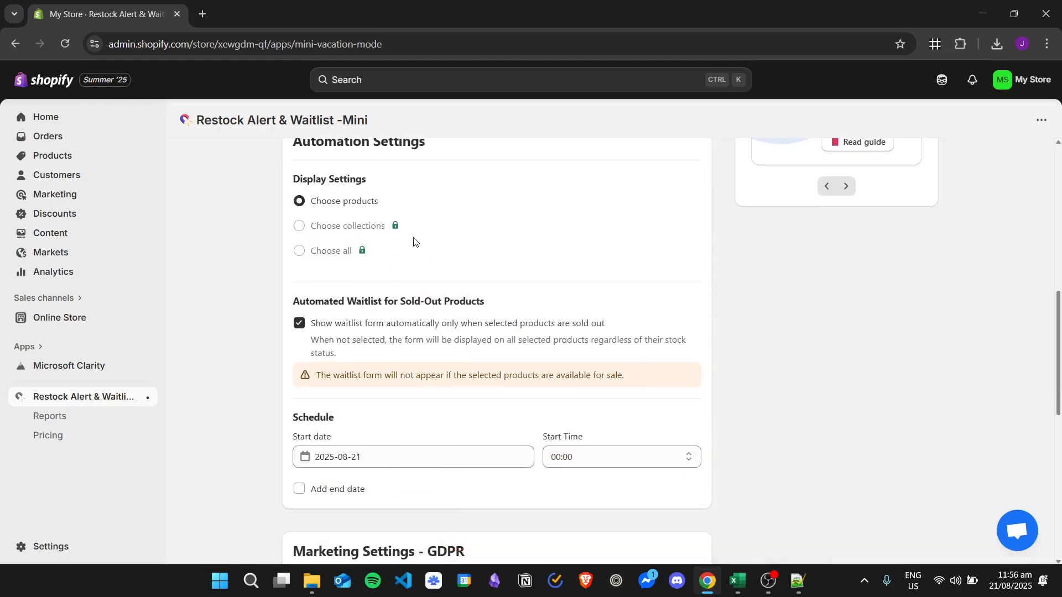
scroll("down", 3)
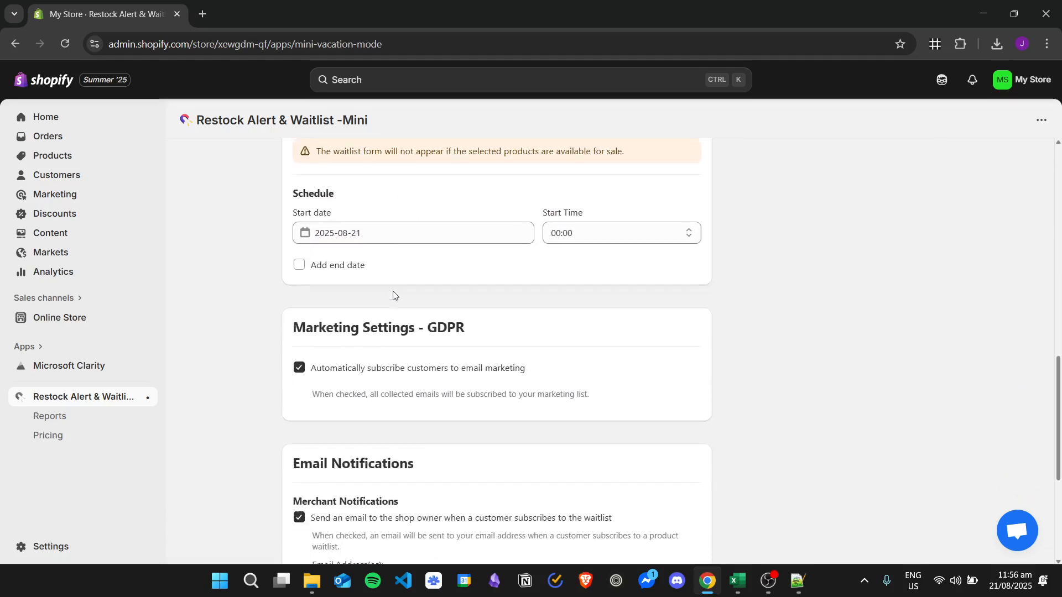
scroll("down", 3)
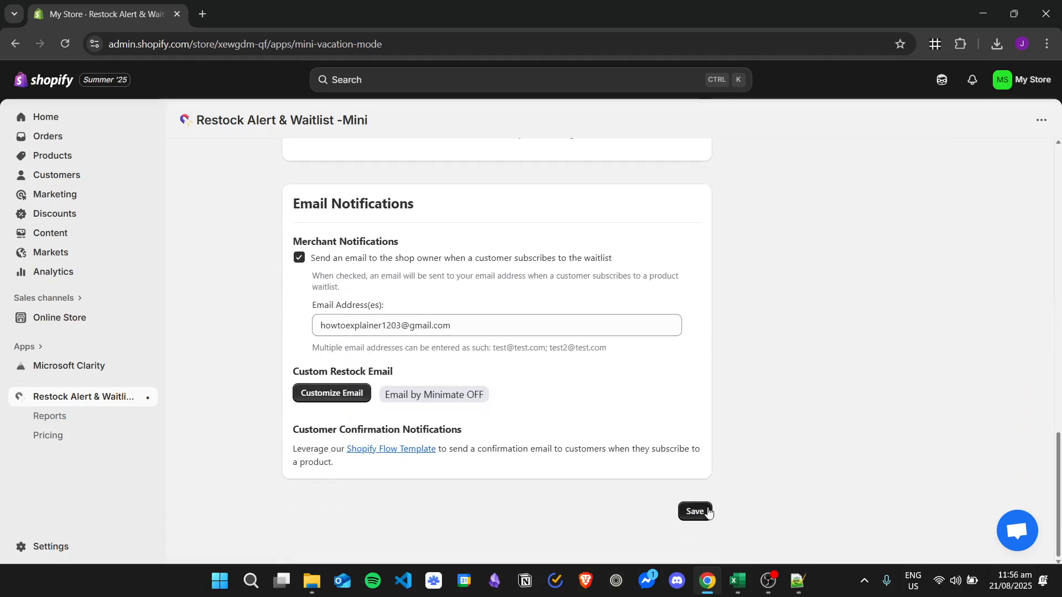